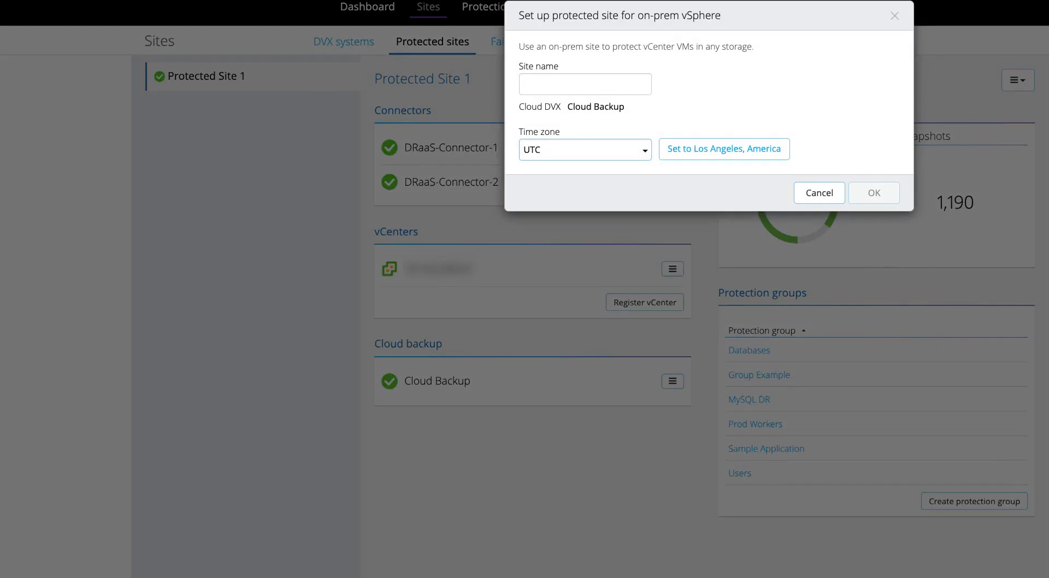
# Step: Create protected site 'Protected Site 2' with the America/Los_Angeles time zone
pyautogui.click(584, 84)
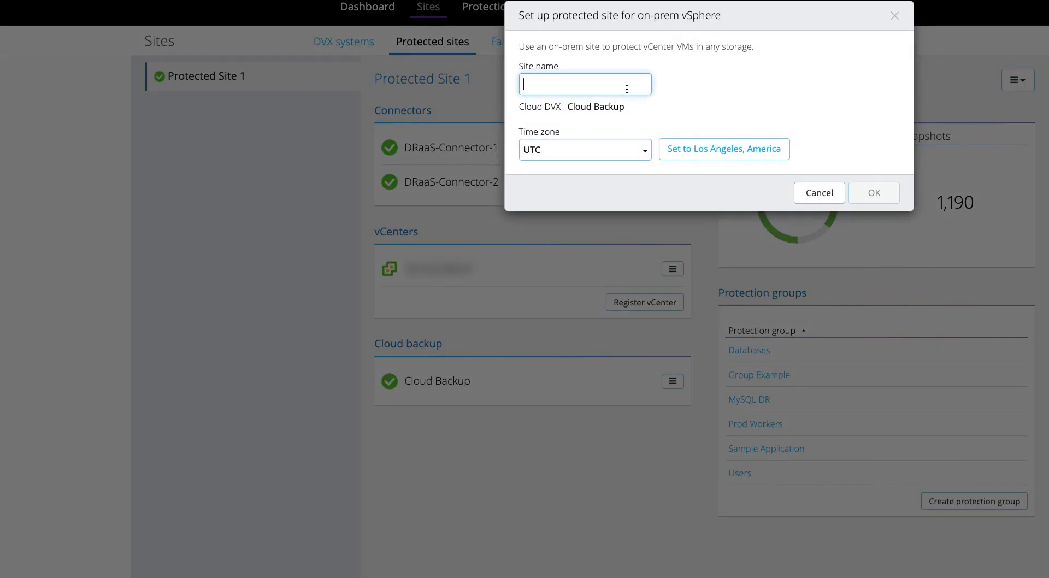
pyautogui.write('Protected')
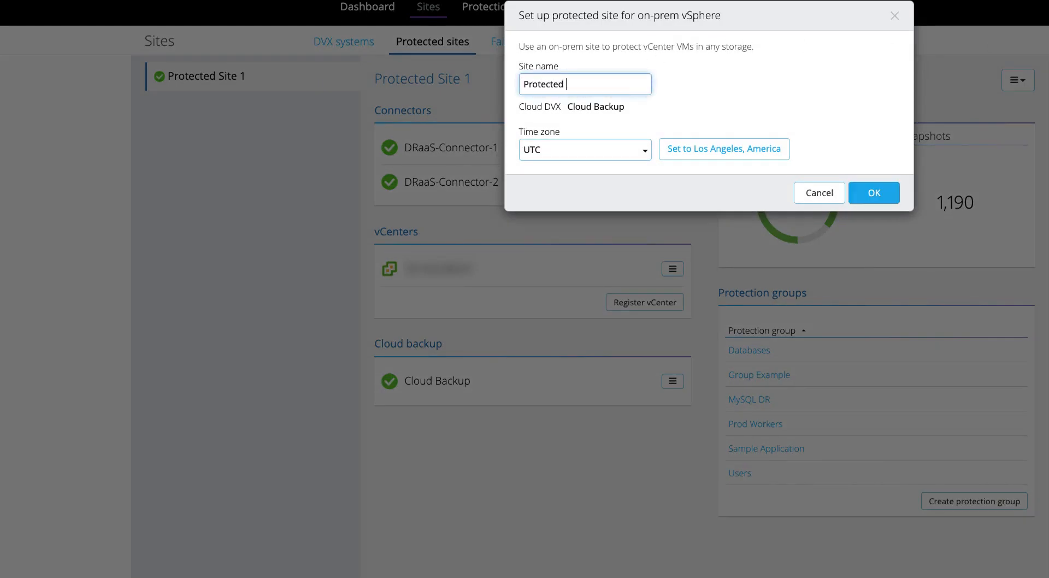
pyautogui.write('Site 2')
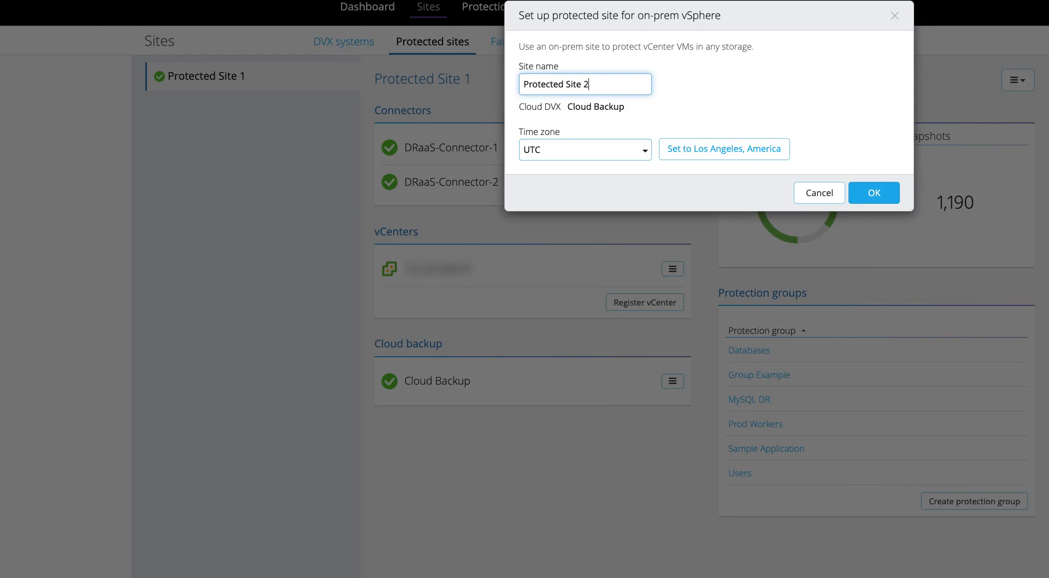
pyautogui.click(723, 148)
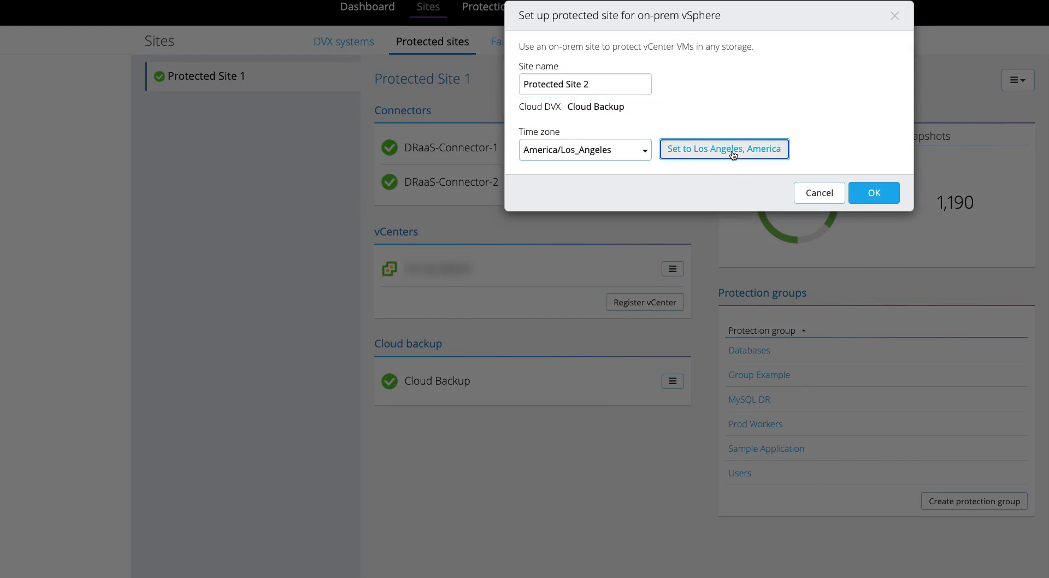
pyautogui.click(873, 192)
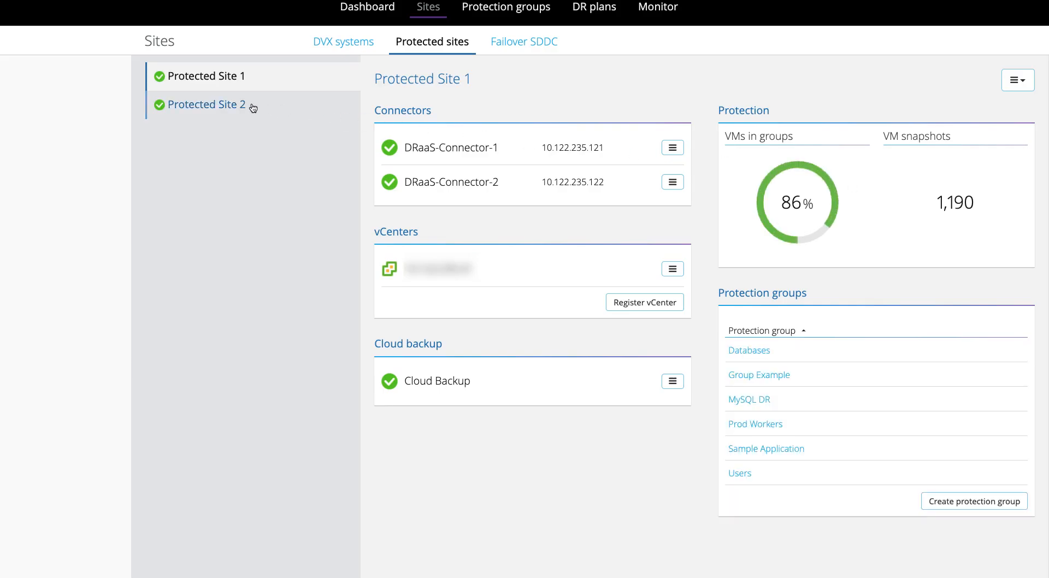
# Step: Review Protected Site 2's setup checklist, beginning with deploying a connector appliance
pyautogui.click(208, 105)
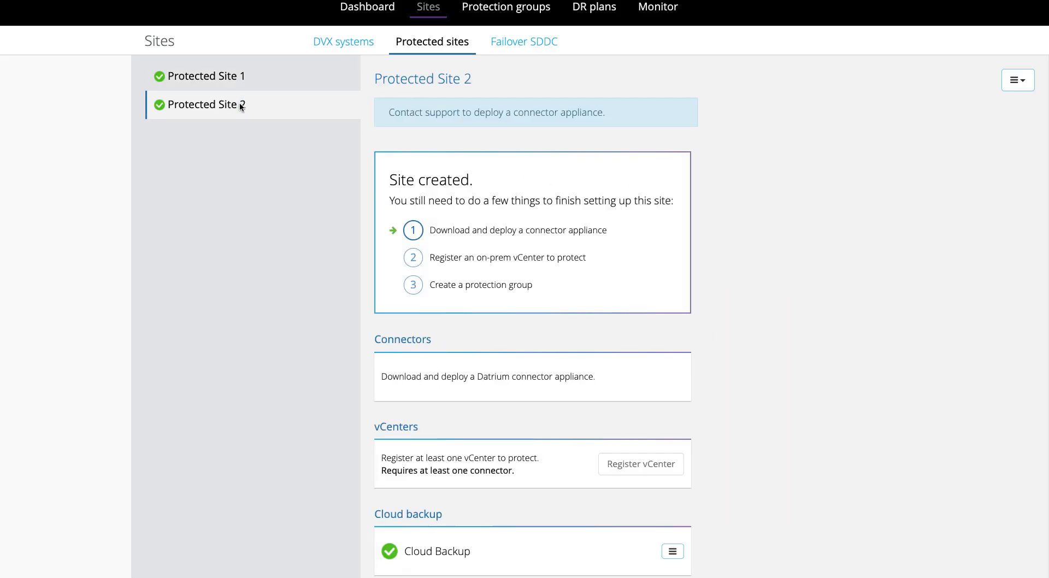
pyautogui.click(518, 230)
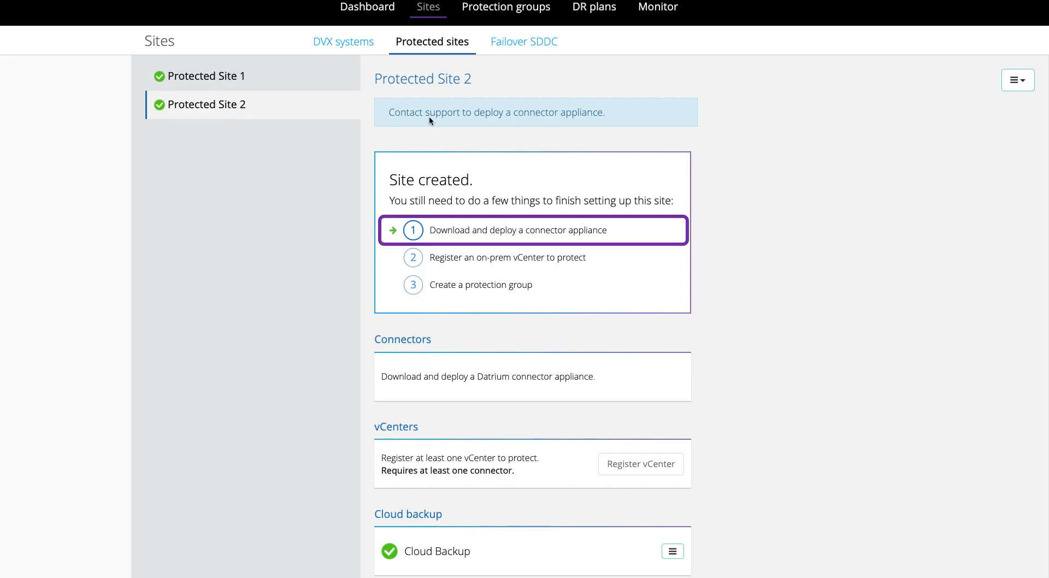
pyautogui.moveTo(544, 133)
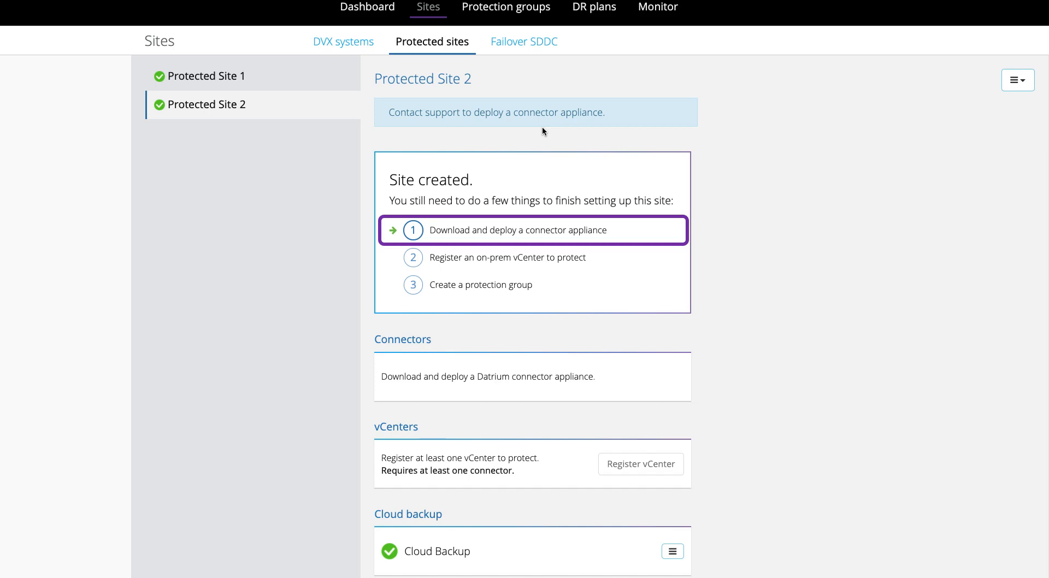
pyautogui.click(507, 257)
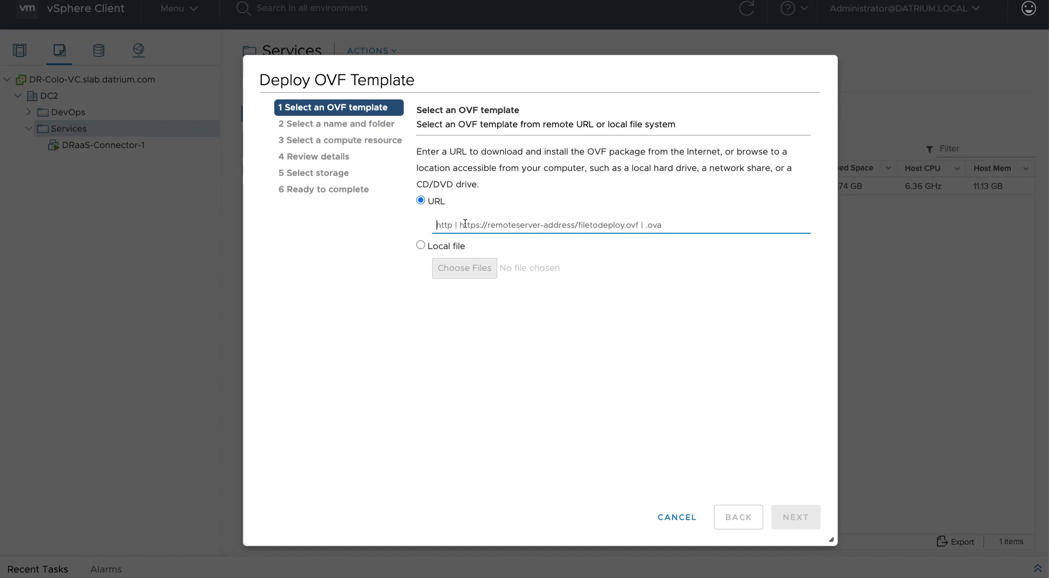
# Step: Name the appliance DRaaS-Connector-1 in the Services folder on the Dev compute resource
pyautogui.click(796, 517)
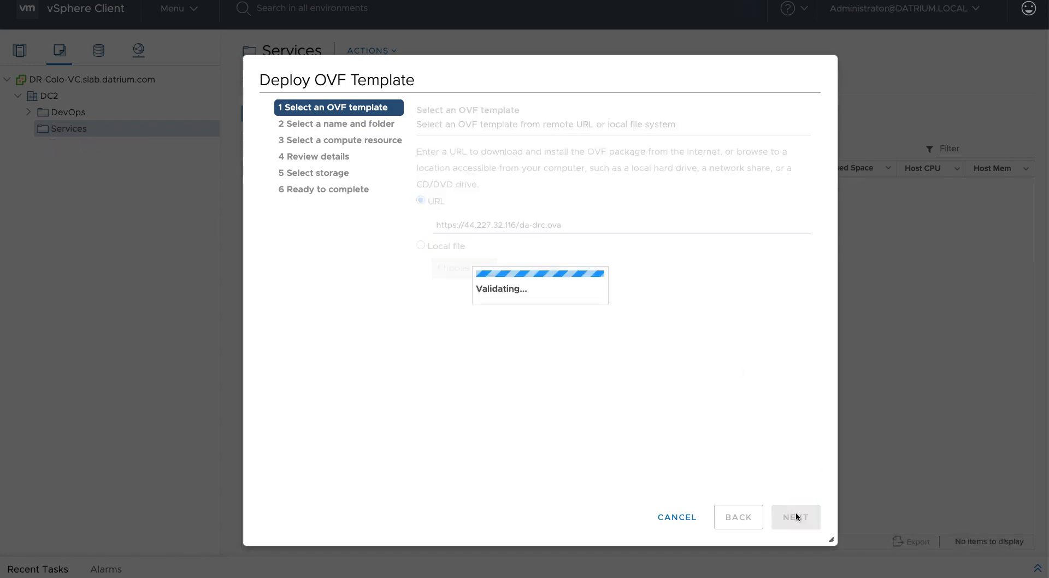
pyautogui.click(794, 517)
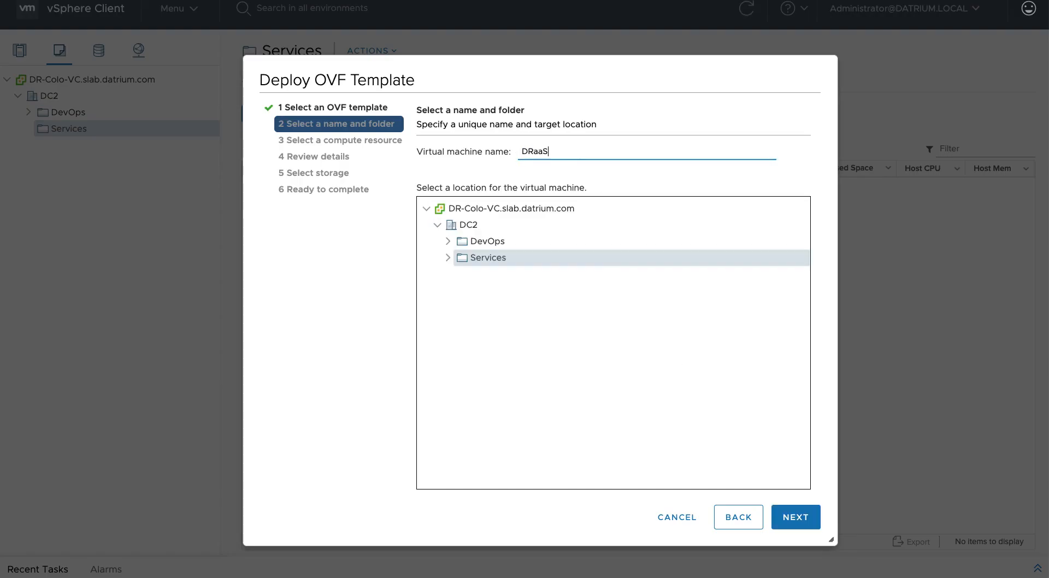
pyautogui.write('-Connector-1')
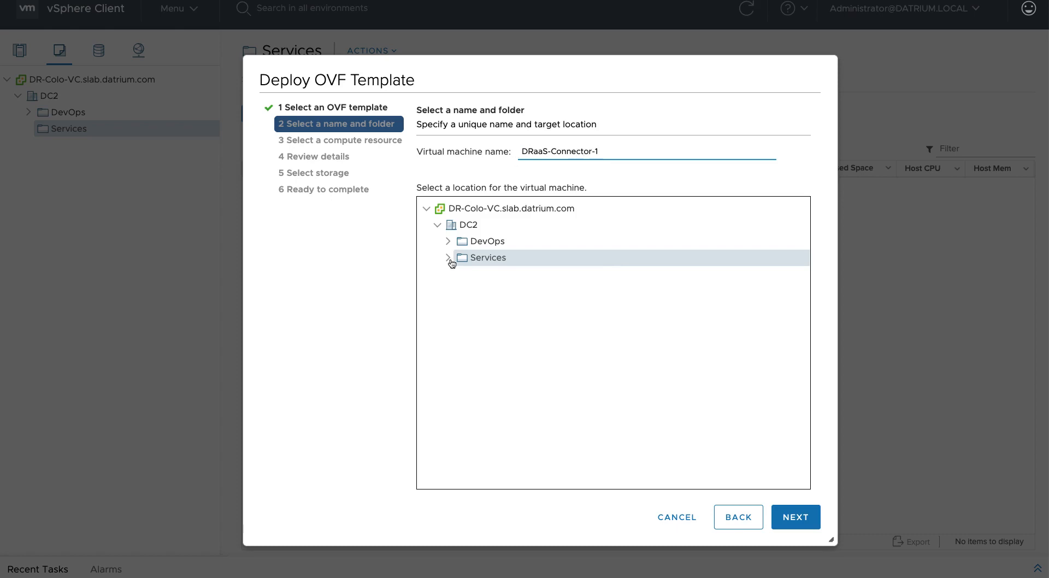
pyautogui.click(795, 517)
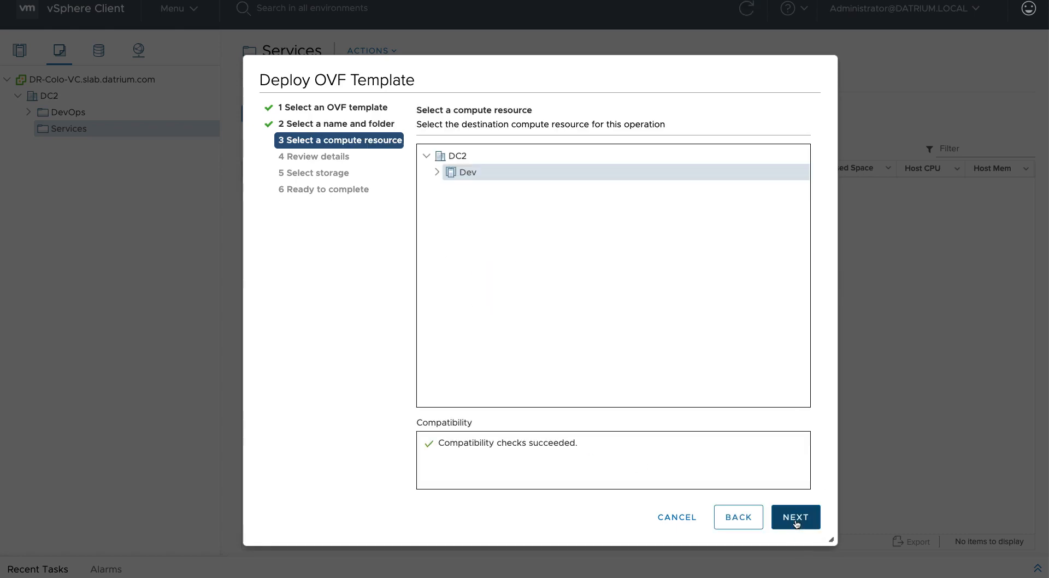
pyautogui.click(795, 517)
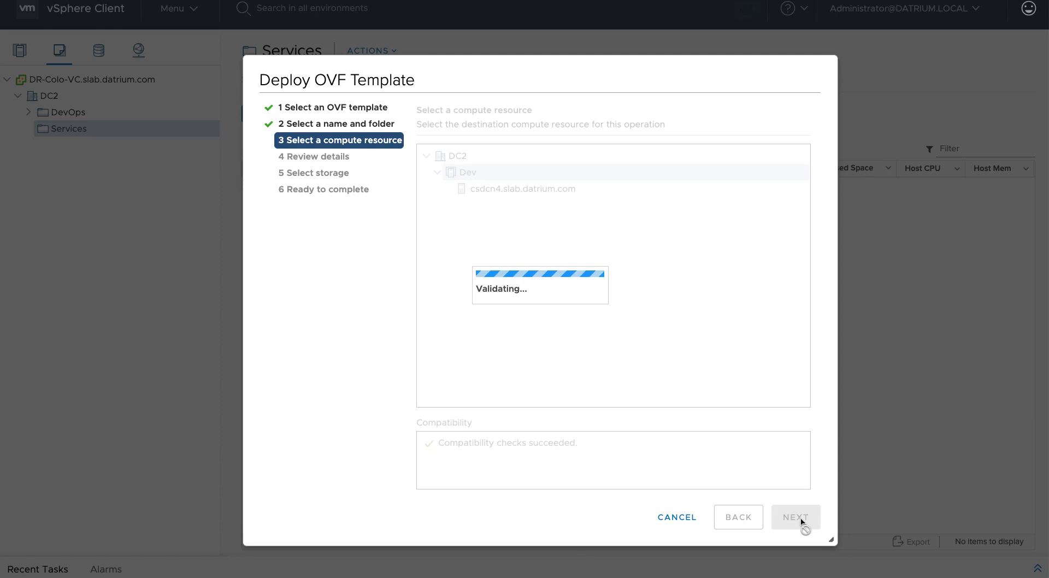
pyautogui.click(794, 517)
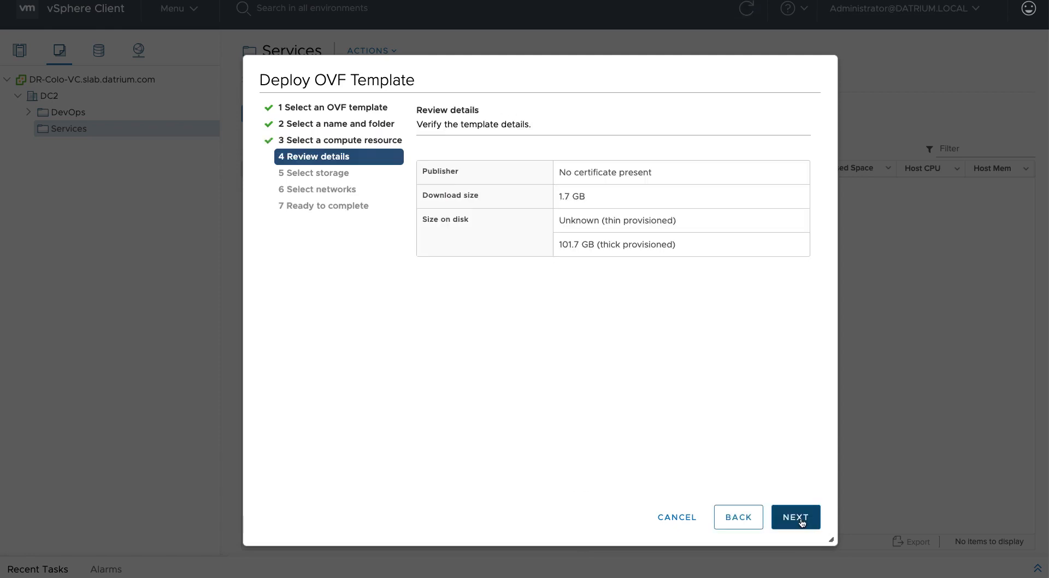
pyautogui.click(795, 517)
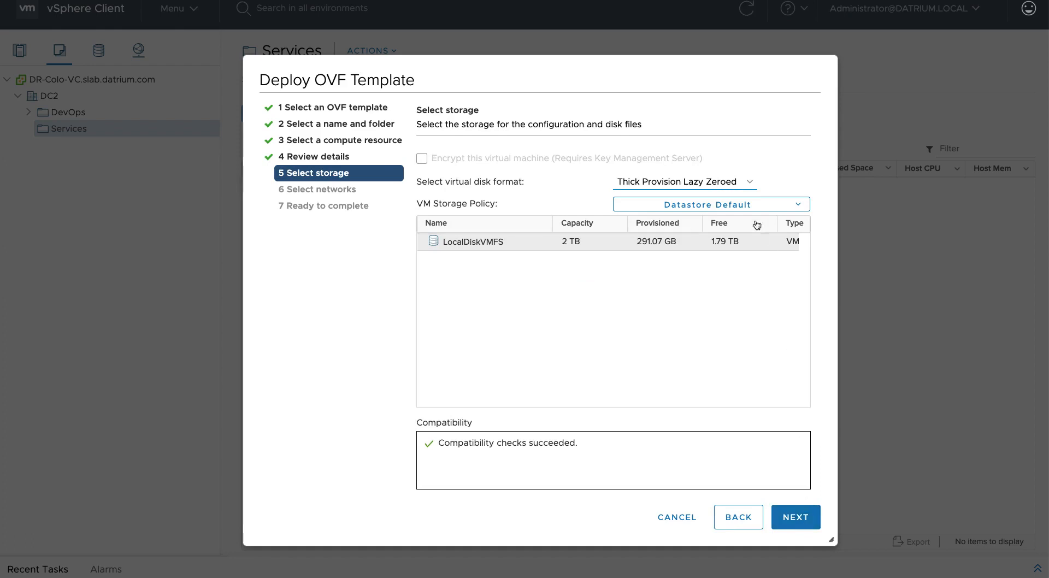
# Step: Deploy it thin-provisioned on LocalDiskVMFS storage with VM Network as destination
pyautogui.click(682, 182)
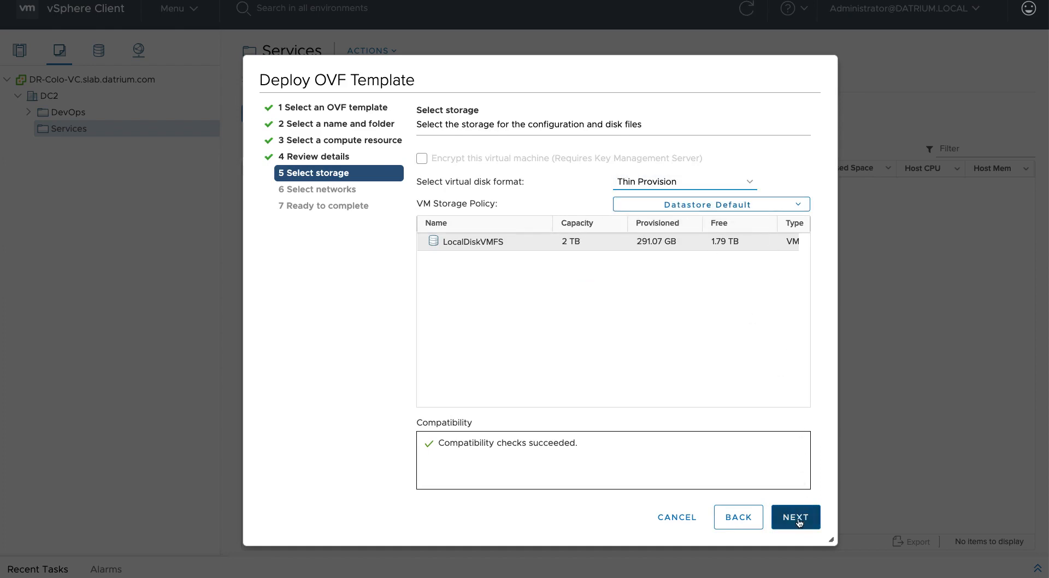
pyautogui.click(796, 517)
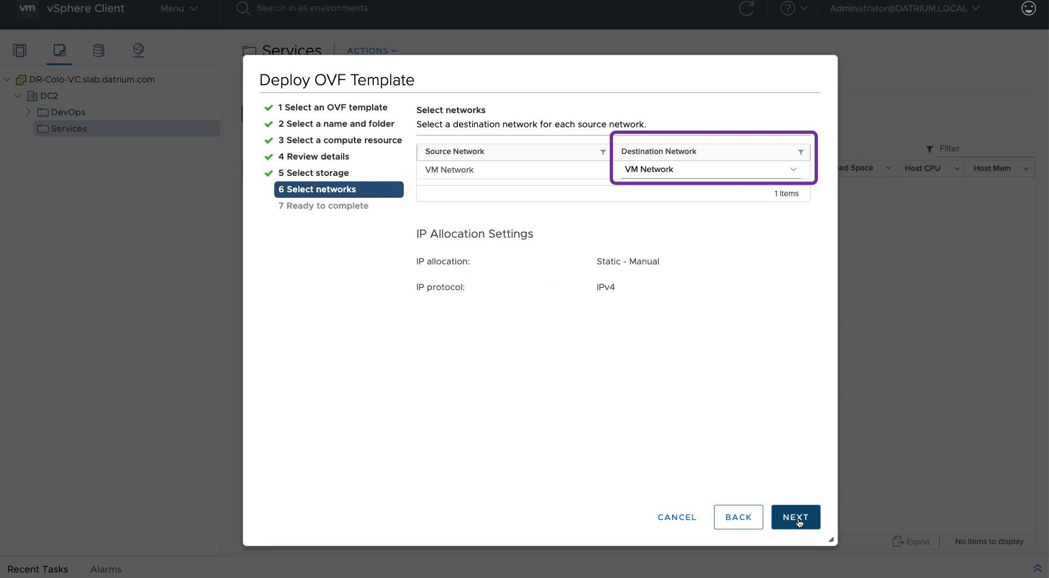
pyautogui.click(794, 517)
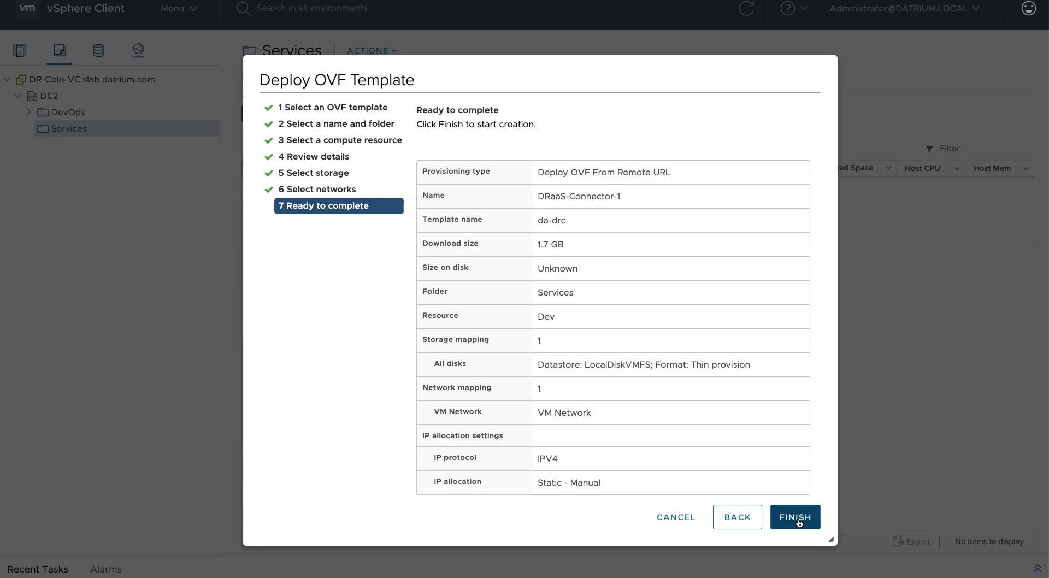
pyautogui.click(794, 517)
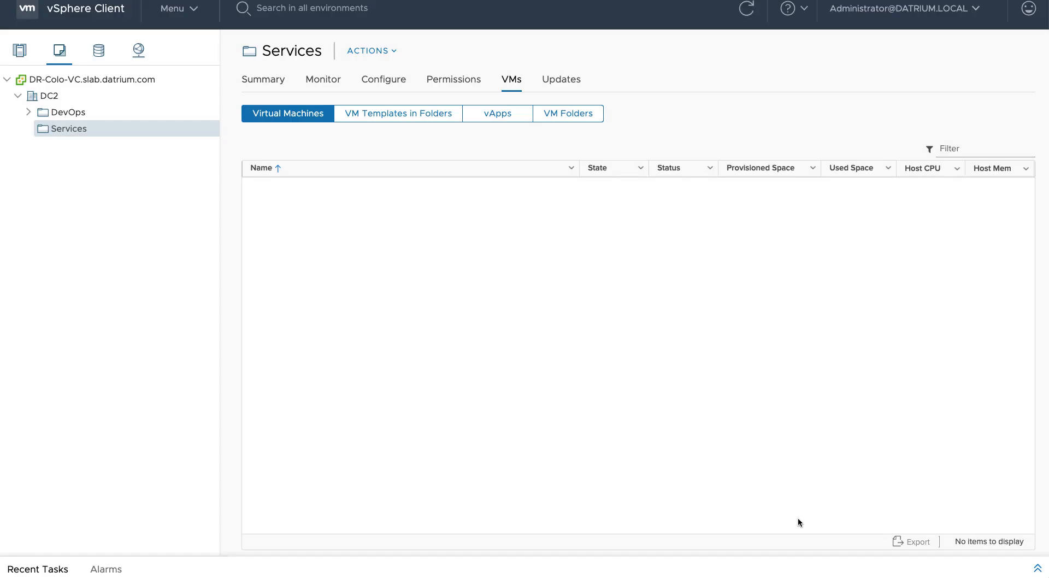
# Step: Power on DRaaS-Connector-1 and launch its web console
pyautogui.click(28, 129)
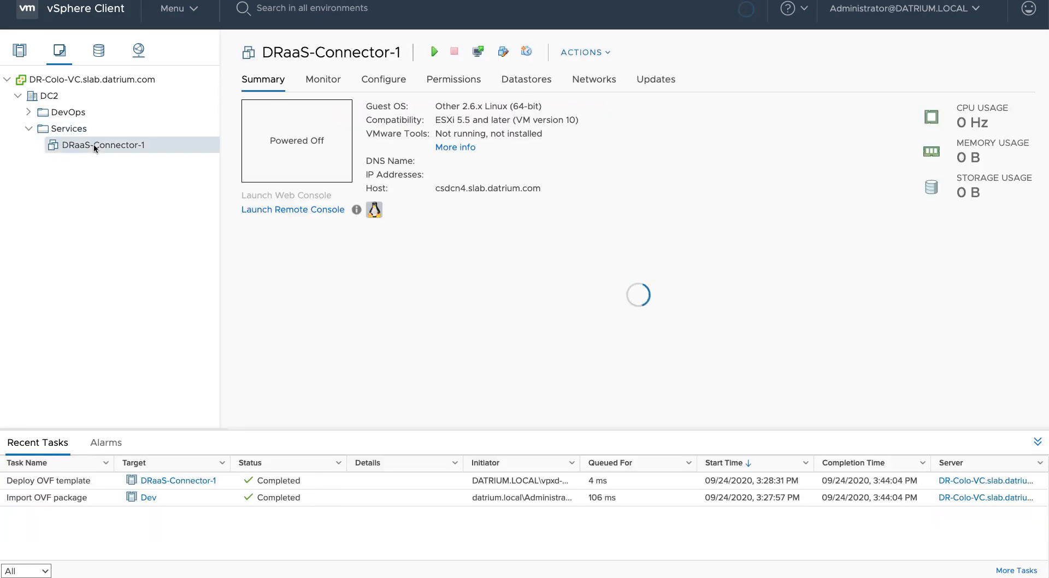
pyautogui.rightClick(102, 144)
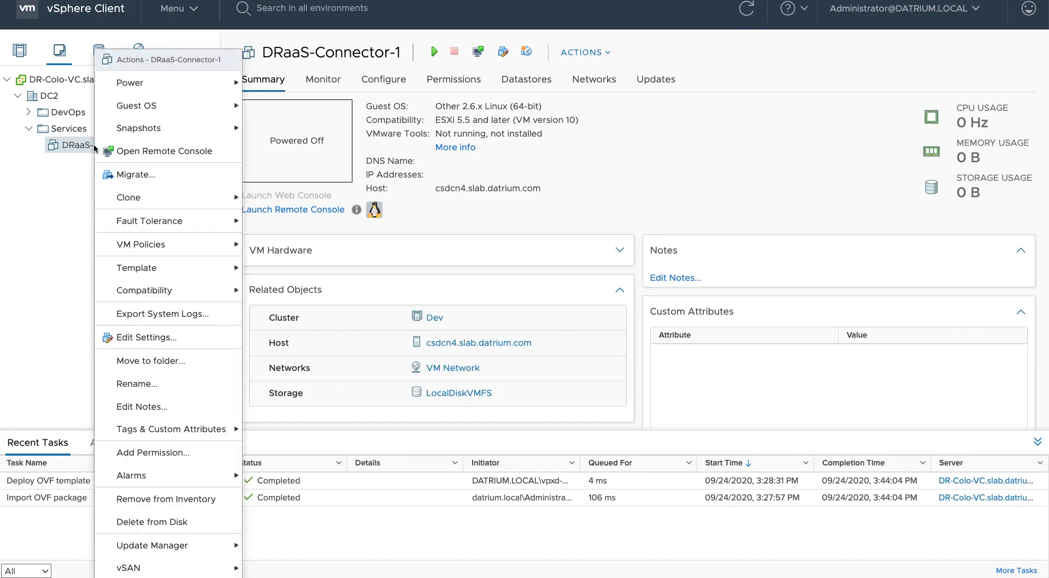
pyautogui.click(130, 82)
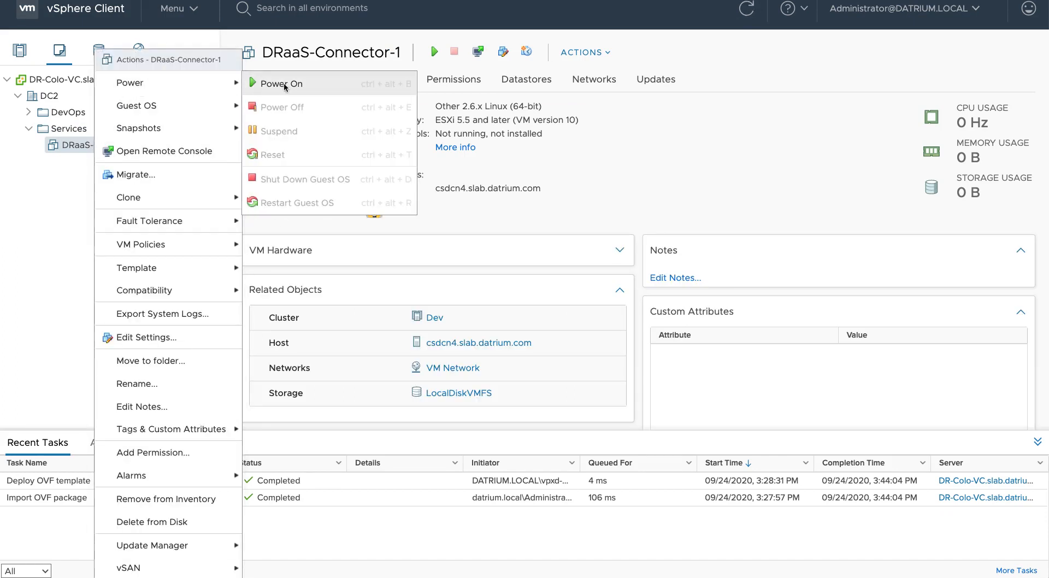
pyautogui.click(281, 84)
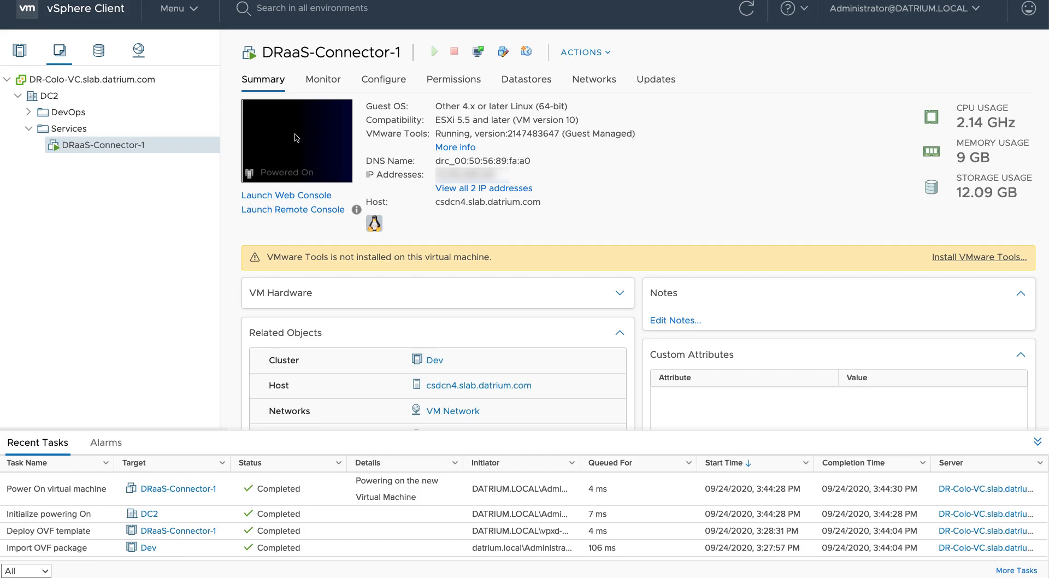
pyautogui.click(285, 194)
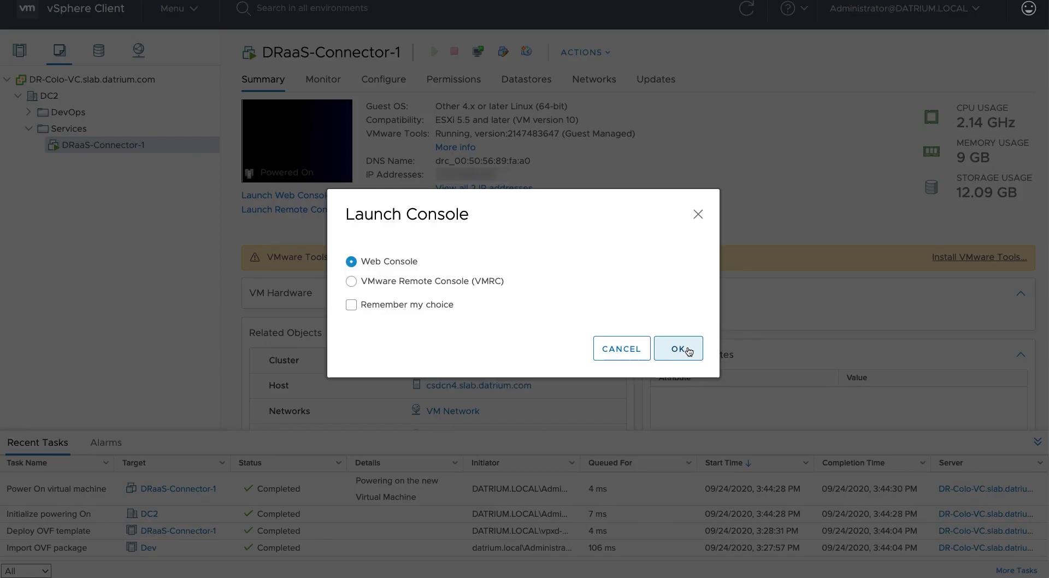
pyautogui.click(677, 348)
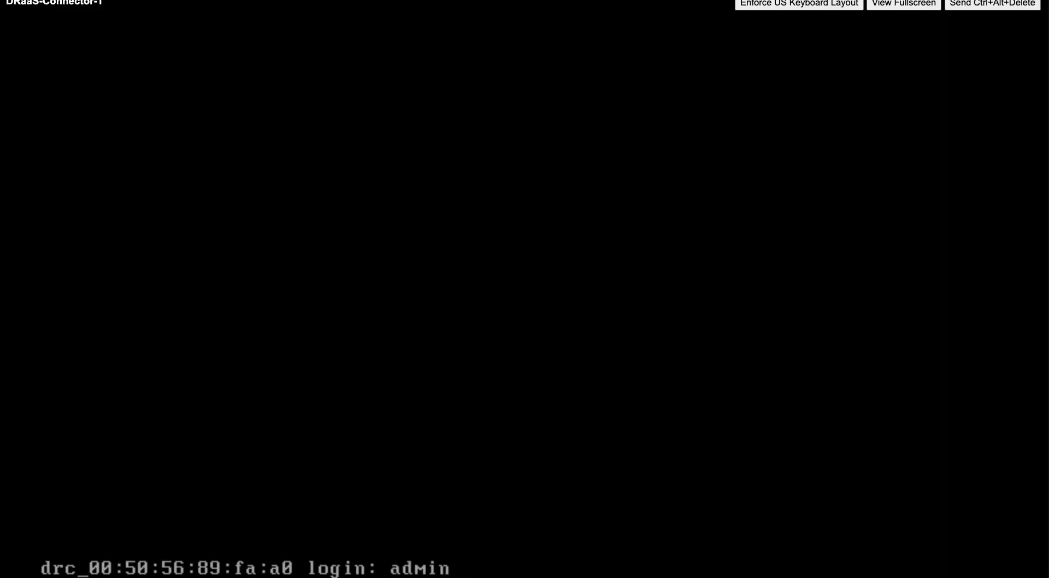
# Step: Log in to the connector console as admin and choose DHCP IP allocation
pyautogui.press('Return')
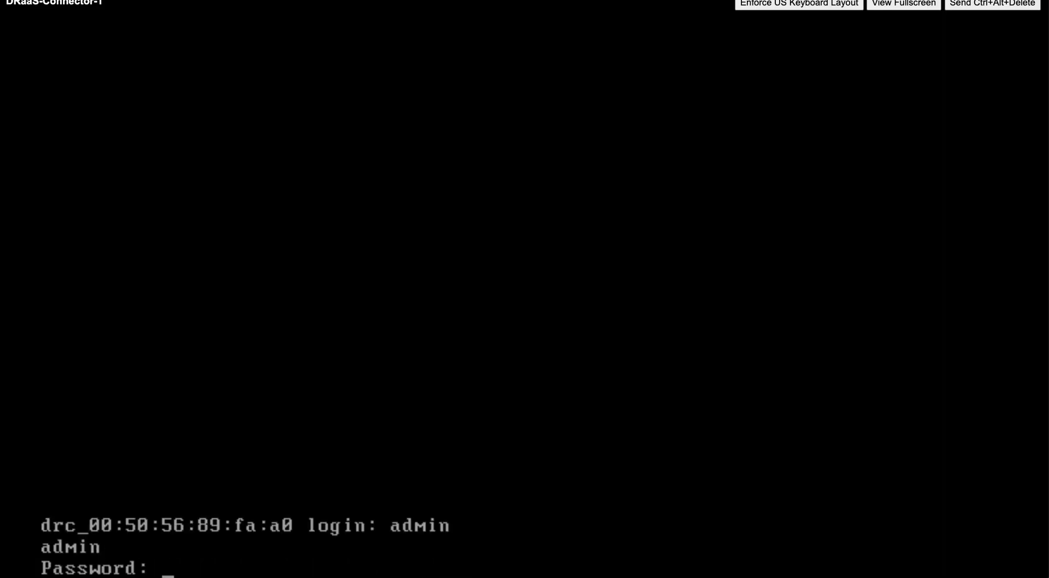
pyautogui.press('Return')
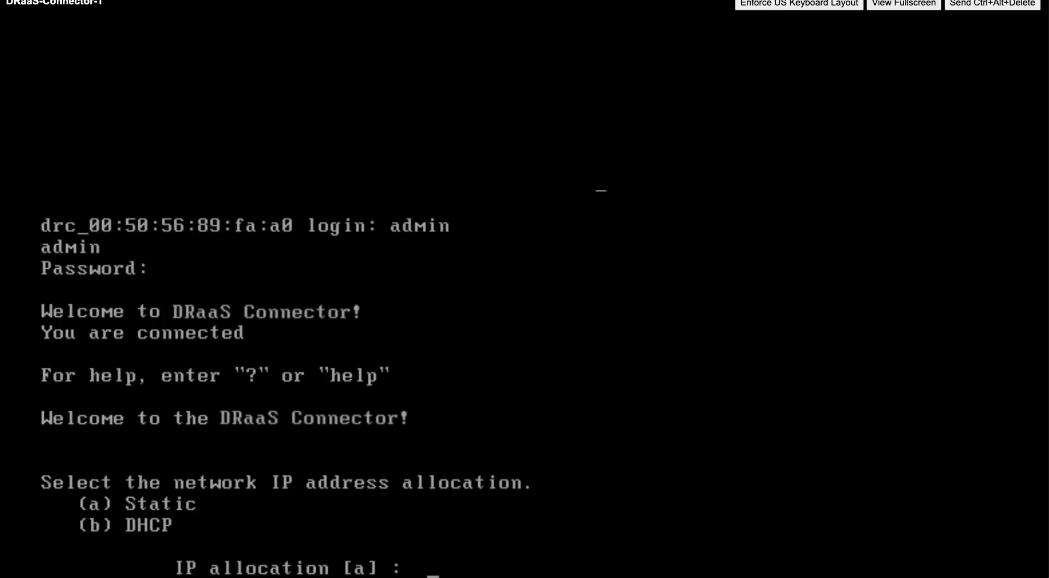
pyautogui.write('b')
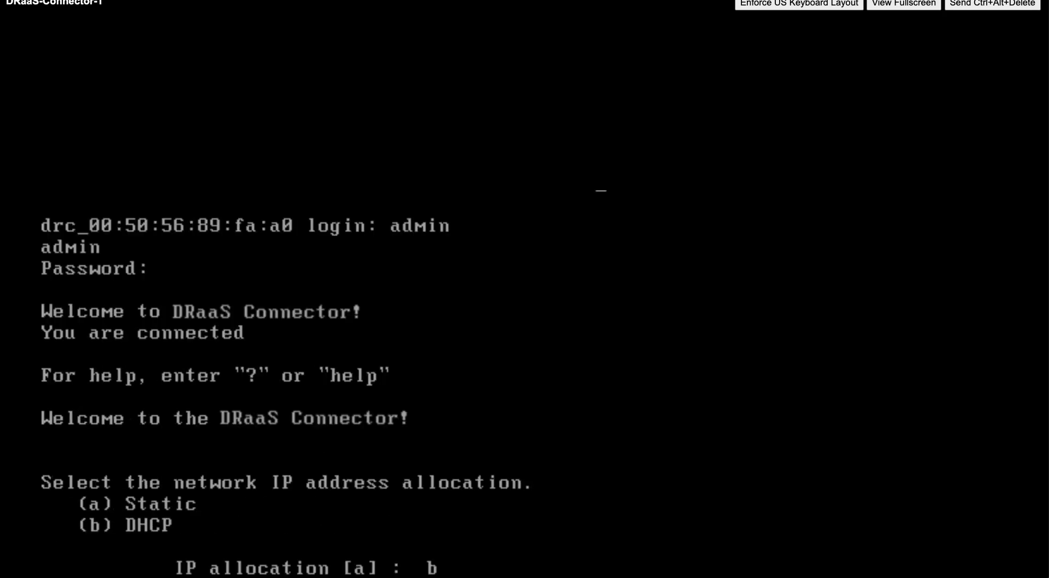
pyautogui.press('Return')
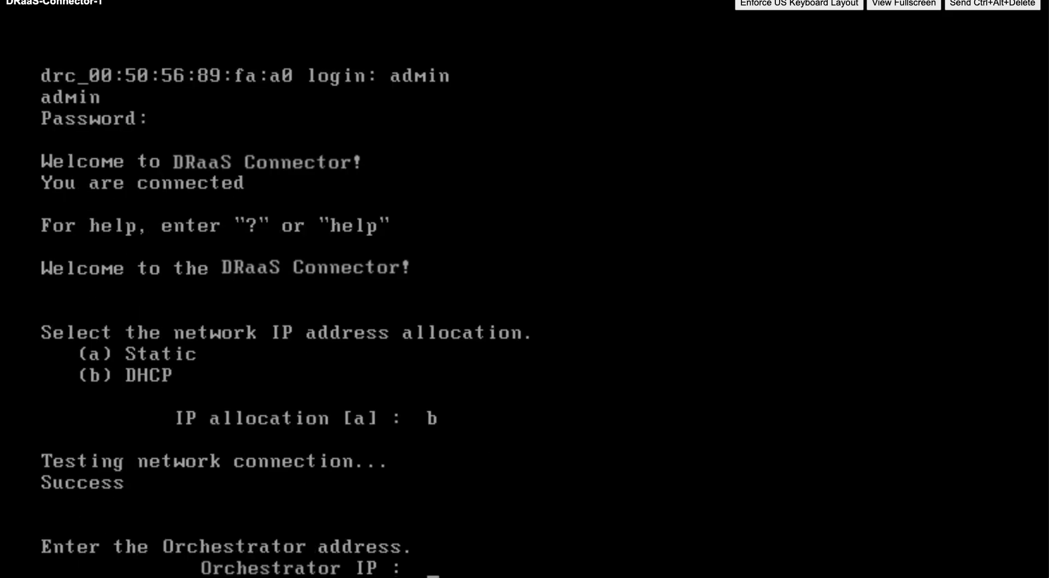
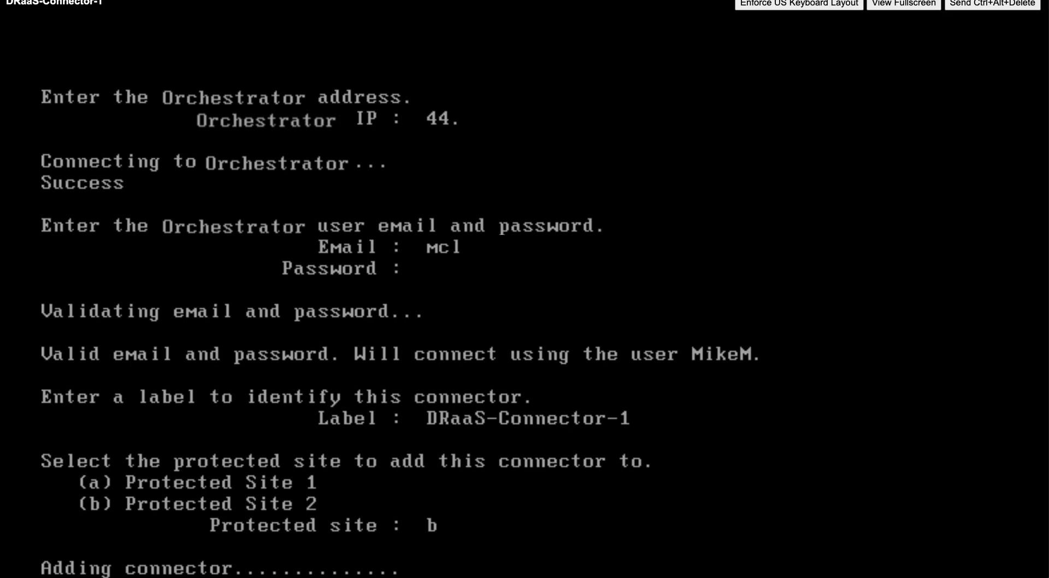
# Step: Enter the Orchestrator IP and credentials, label the connector DRaaS-Connector-1 for Protected Site 2
pyautogui.scroll(-3)
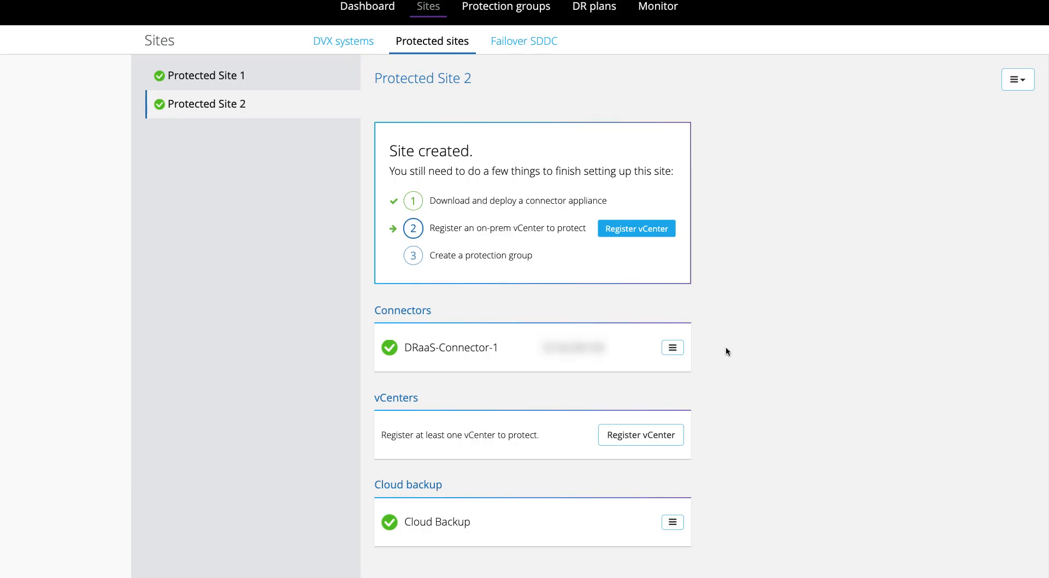
# Step: Register the on-prem vCenter to Protected Site 2 with its IP and administrator credentials
pyautogui.click(673, 347)
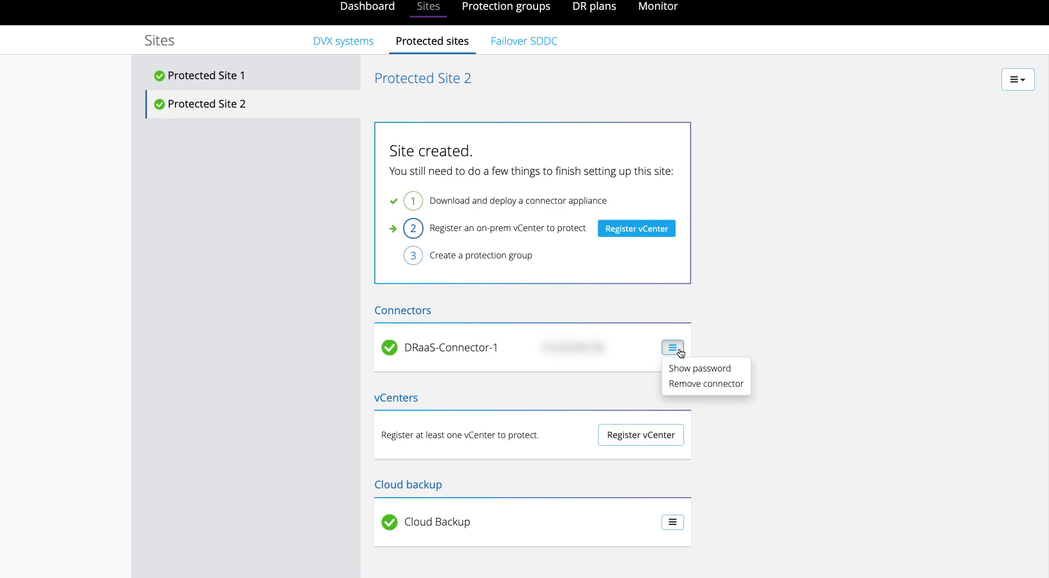
pyautogui.click(641, 435)
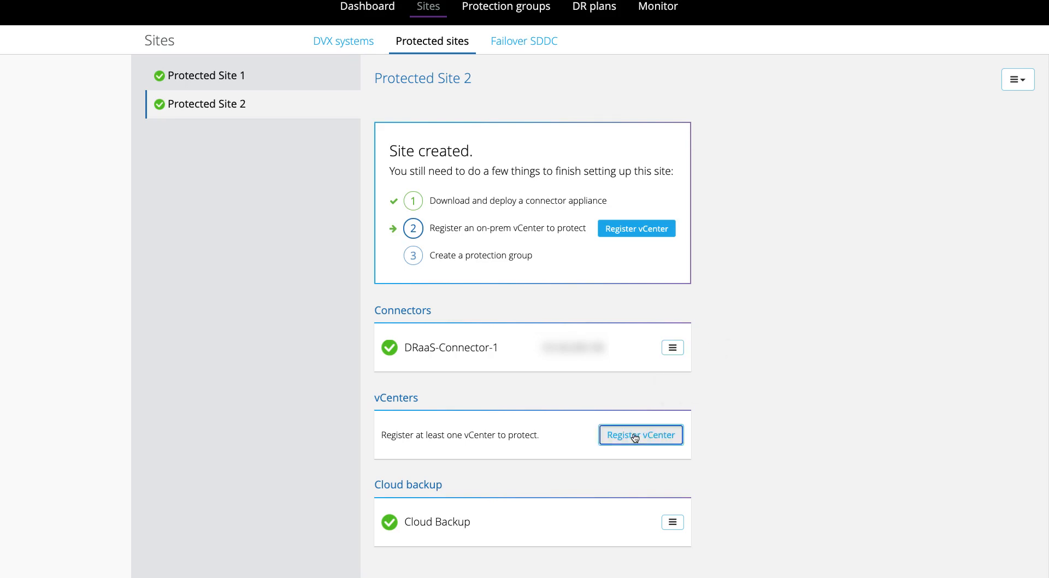
pyautogui.click(639, 435)
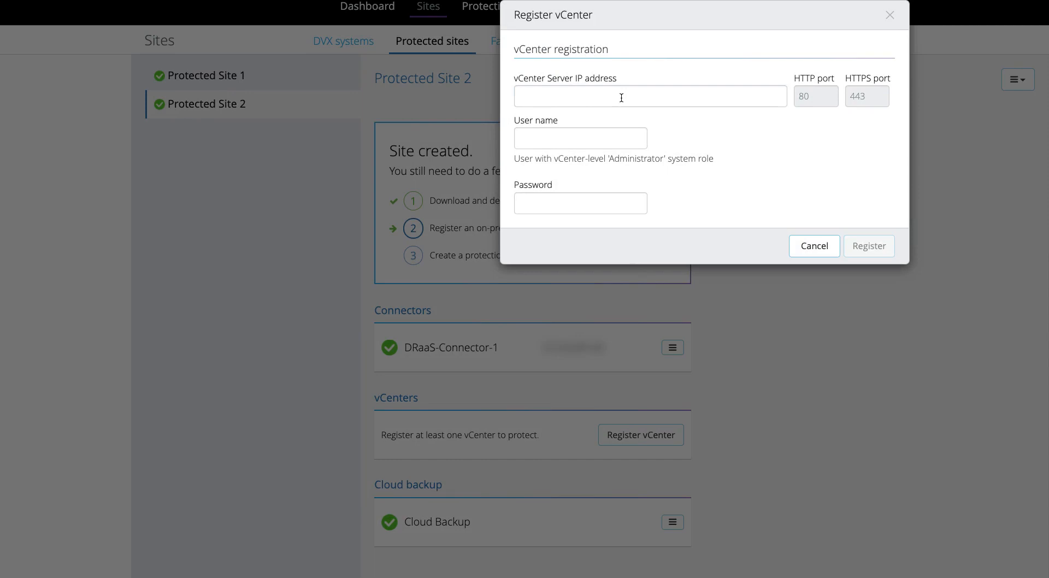
pyautogui.write('10')
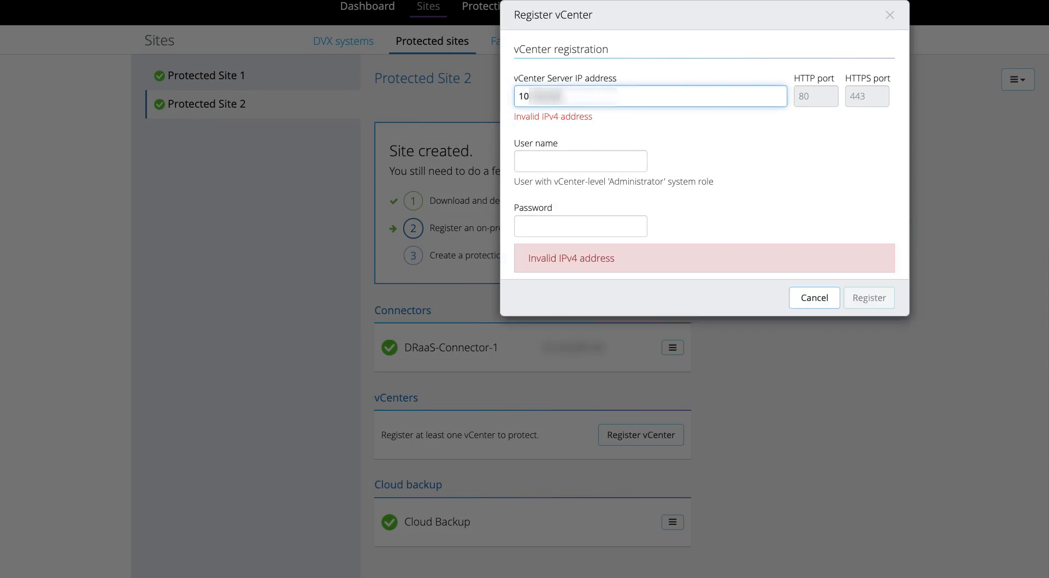
pyautogui.click(580, 161)
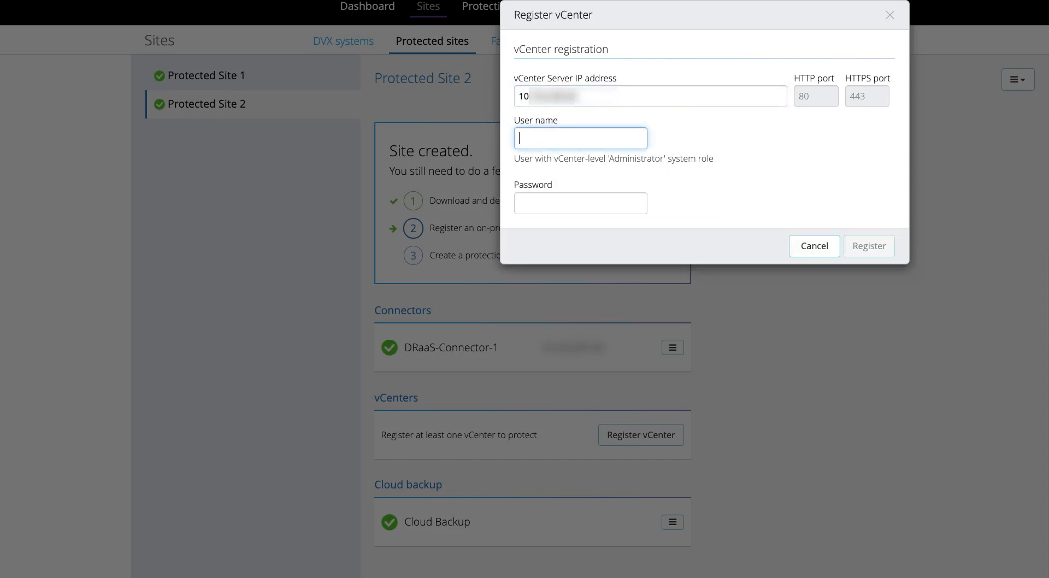
pyautogui.write('administrator@')
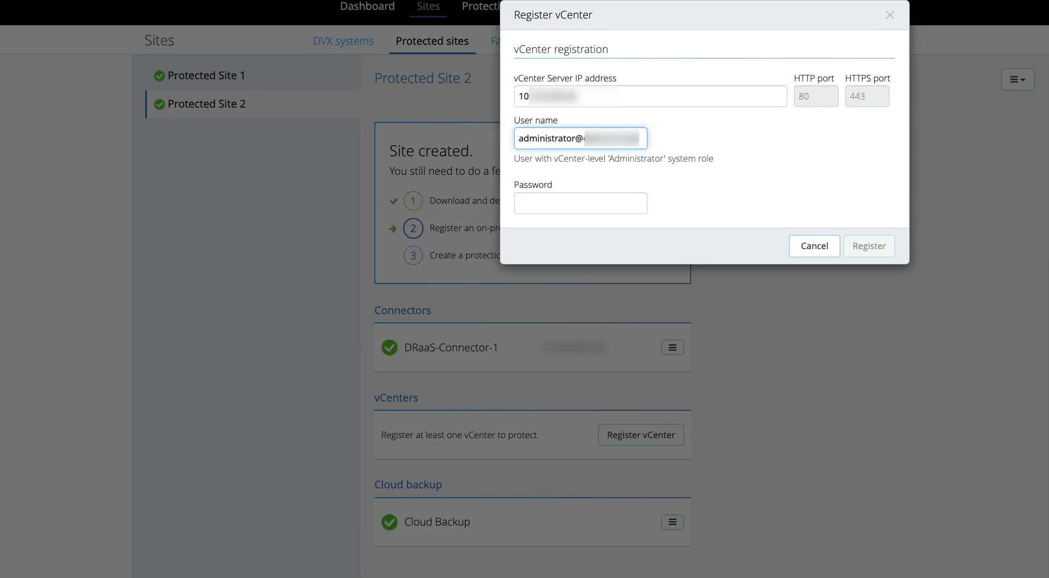
pyautogui.click(581, 203)
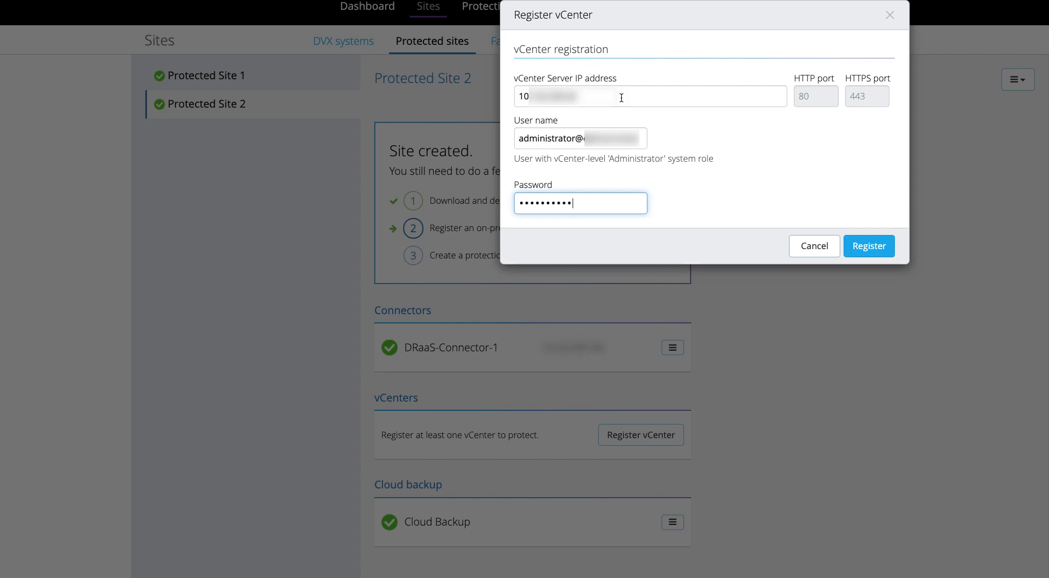
pyautogui.moveTo(869, 246)
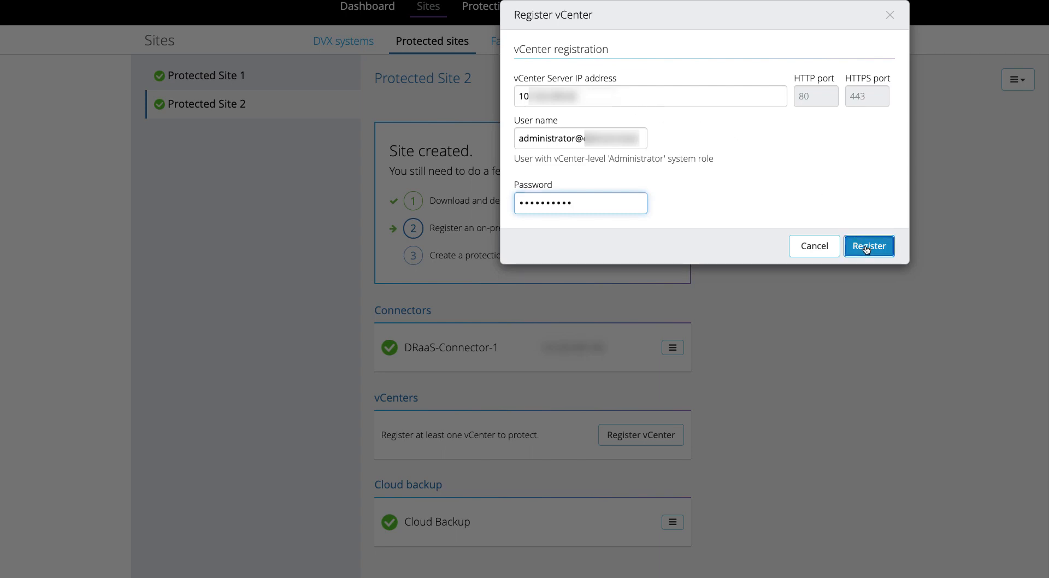
pyautogui.click(869, 246)
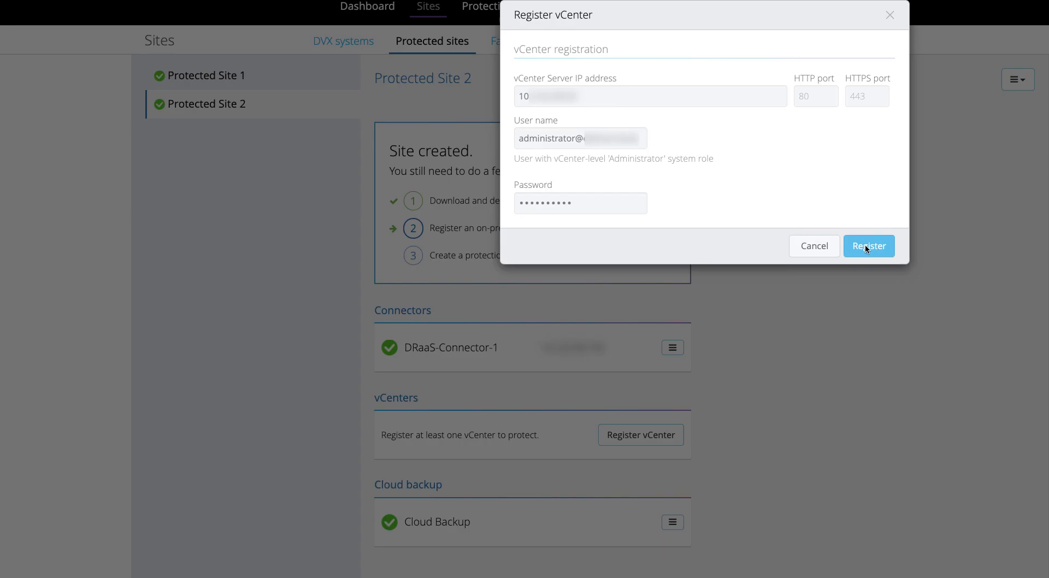
pyautogui.click(869, 245)
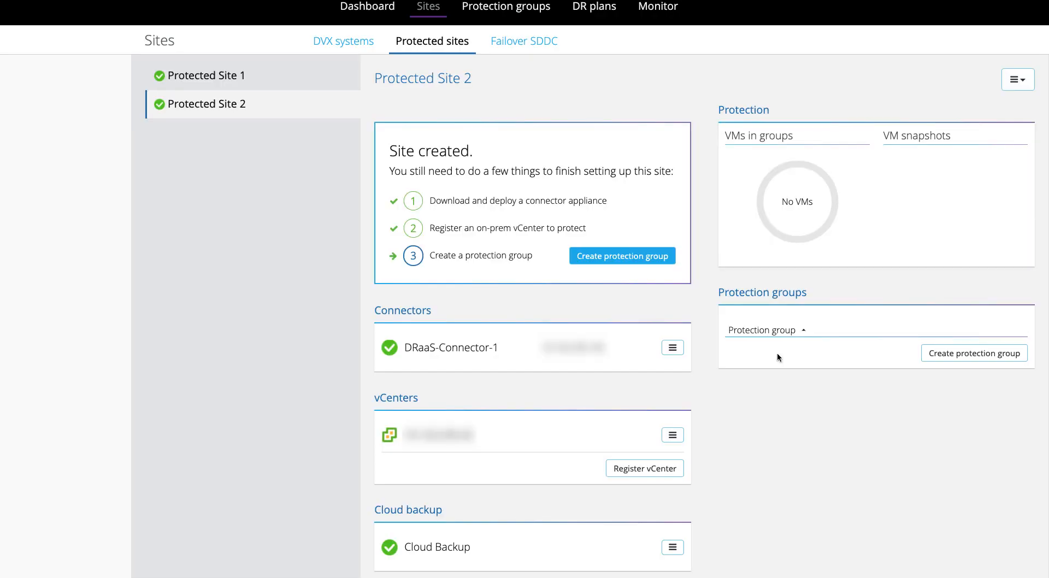
pyautogui.moveTo(701, 432)
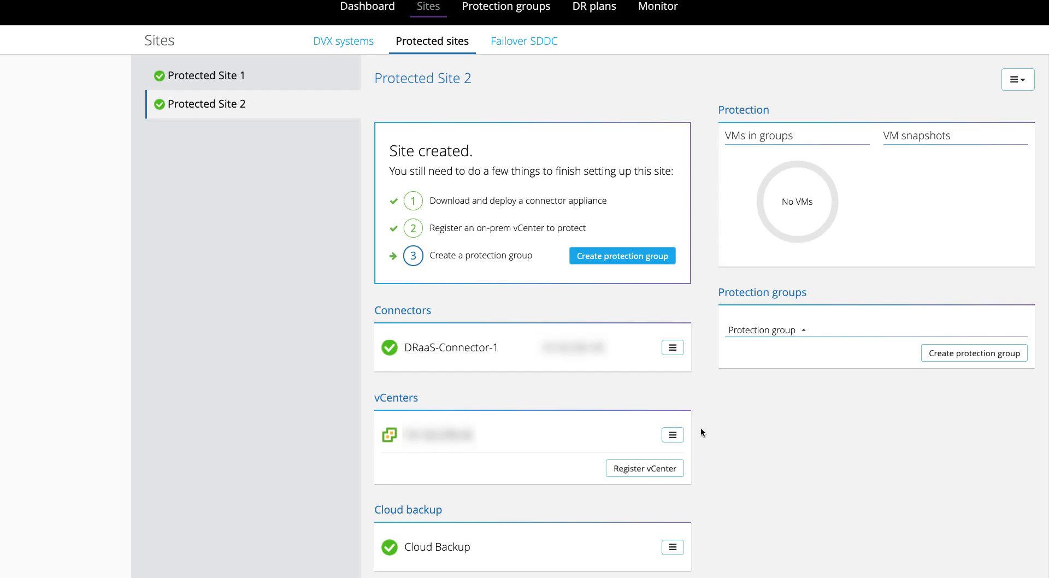
# Step: Begin creating a protection group for Protected Site 2
pyautogui.click(621, 256)
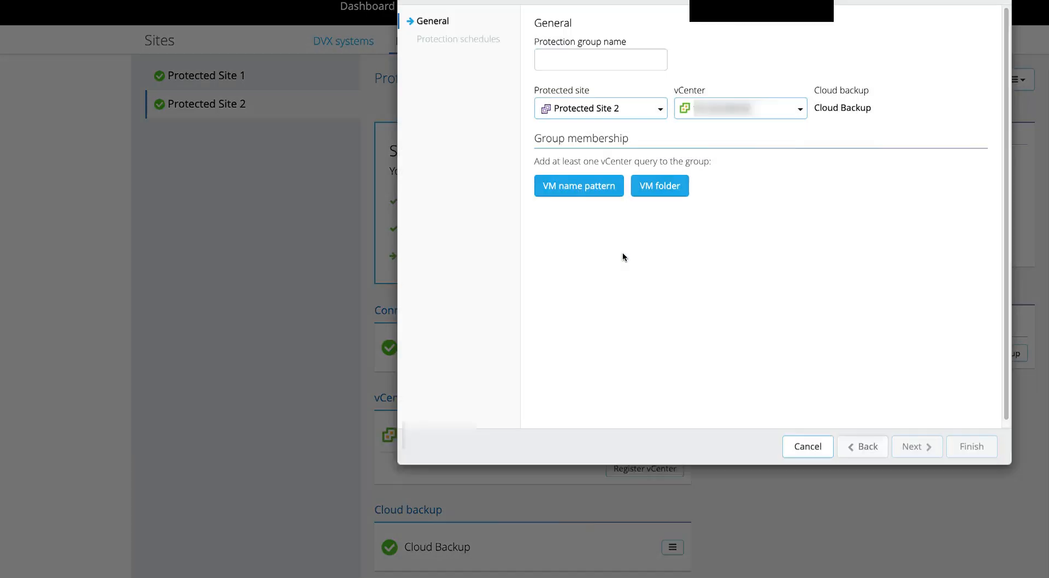
# Step: Name the group TEST and add a VM name pattern query matching WorkerVM, previewing the match
pyautogui.write('TEST')
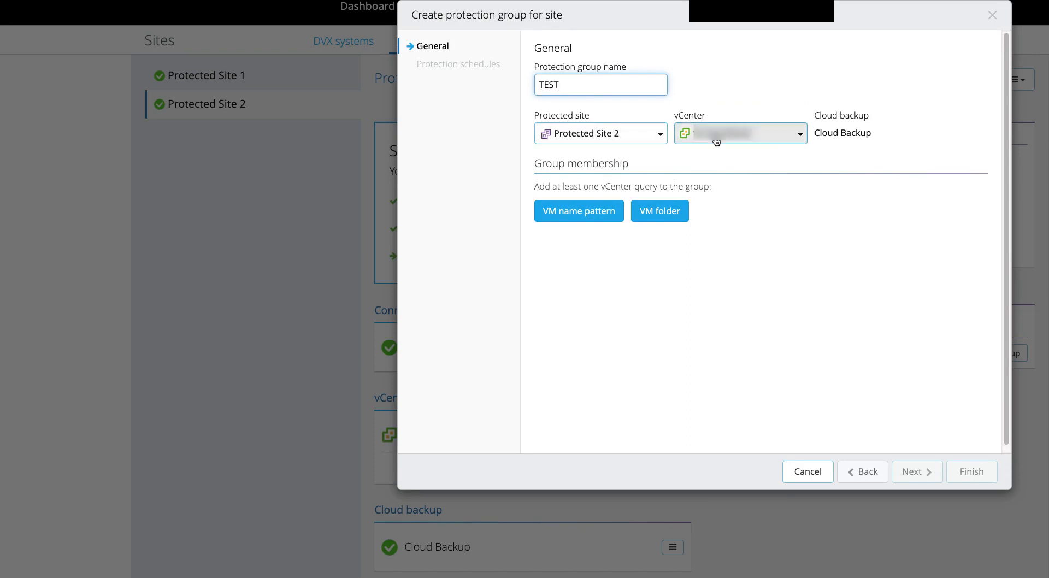
pyautogui.click(578, 211)
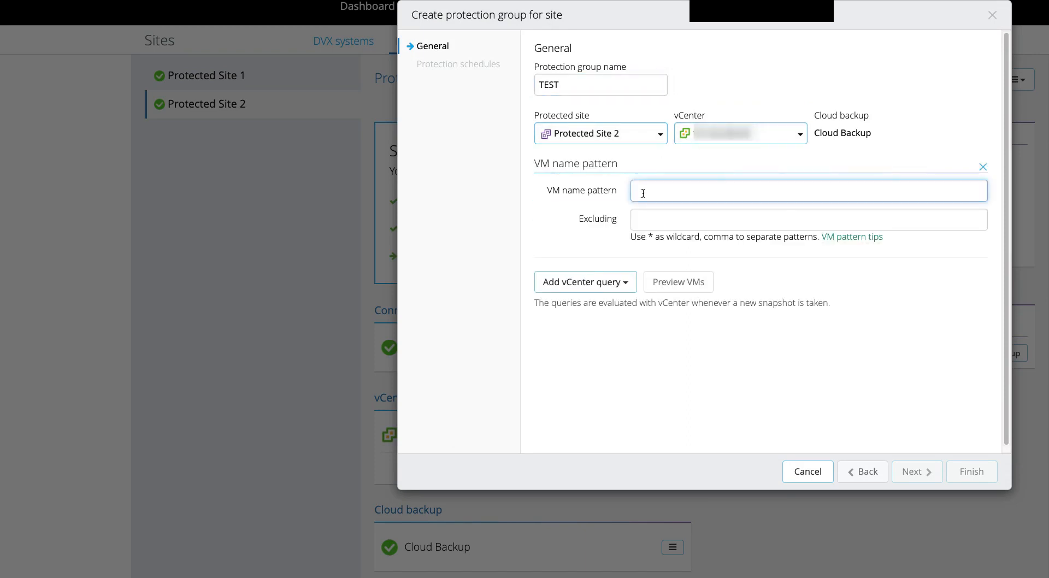
pyautogui.write('Worker')
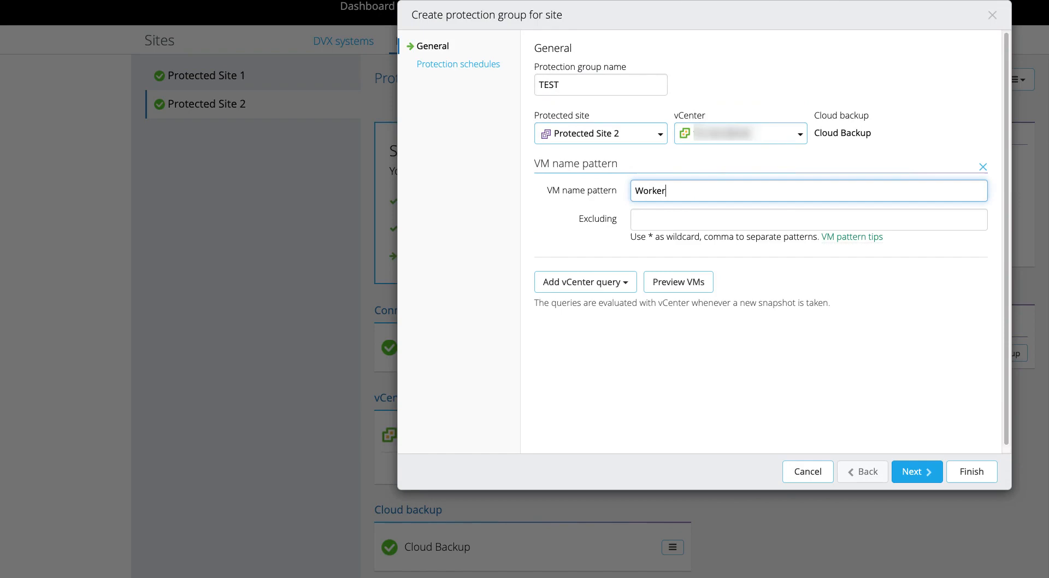
pyautogui.write('VM')
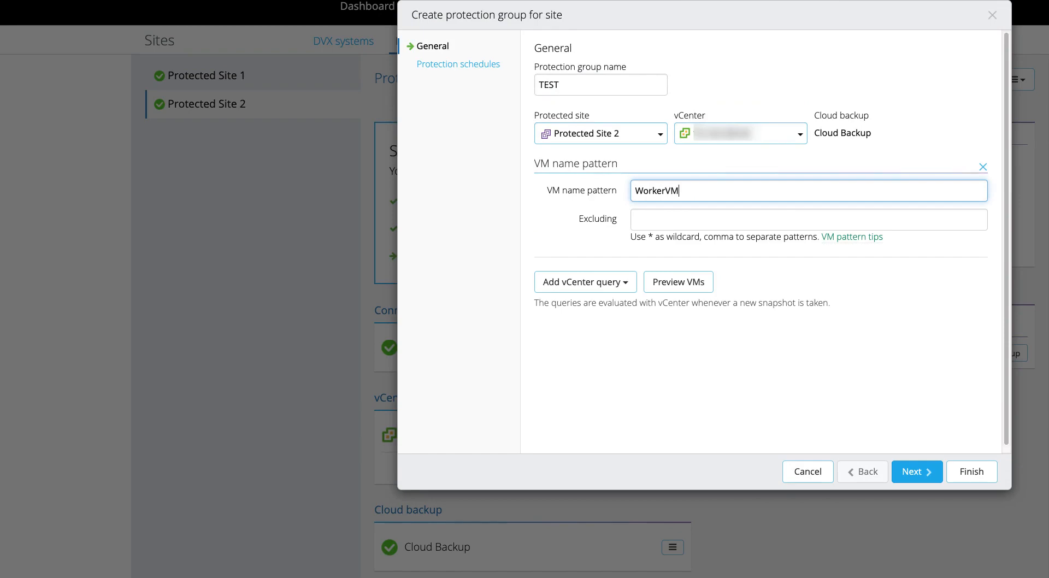
pyautogui.click(677, 282)
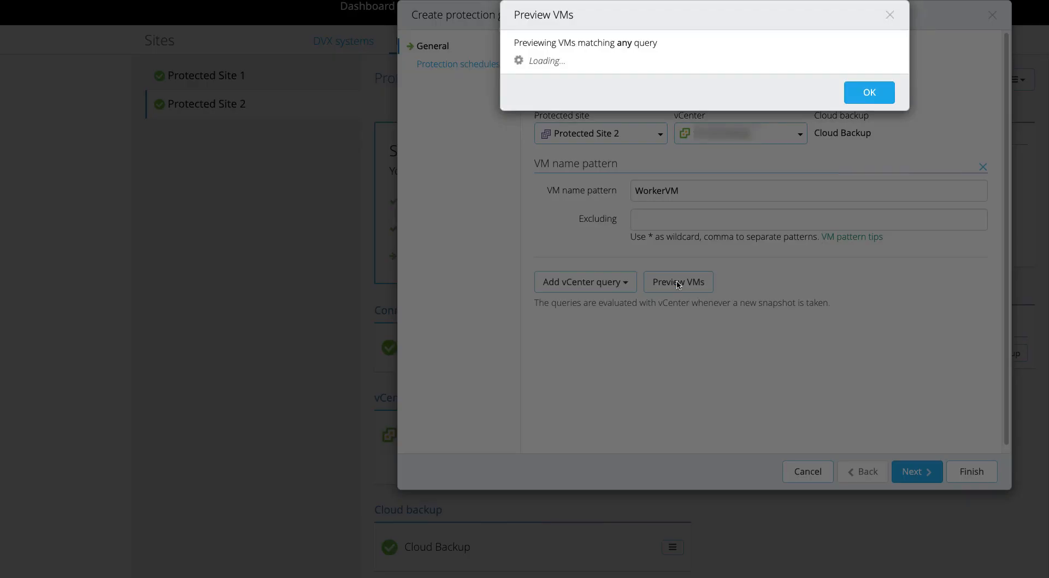
pyautogui.click(868, 92)
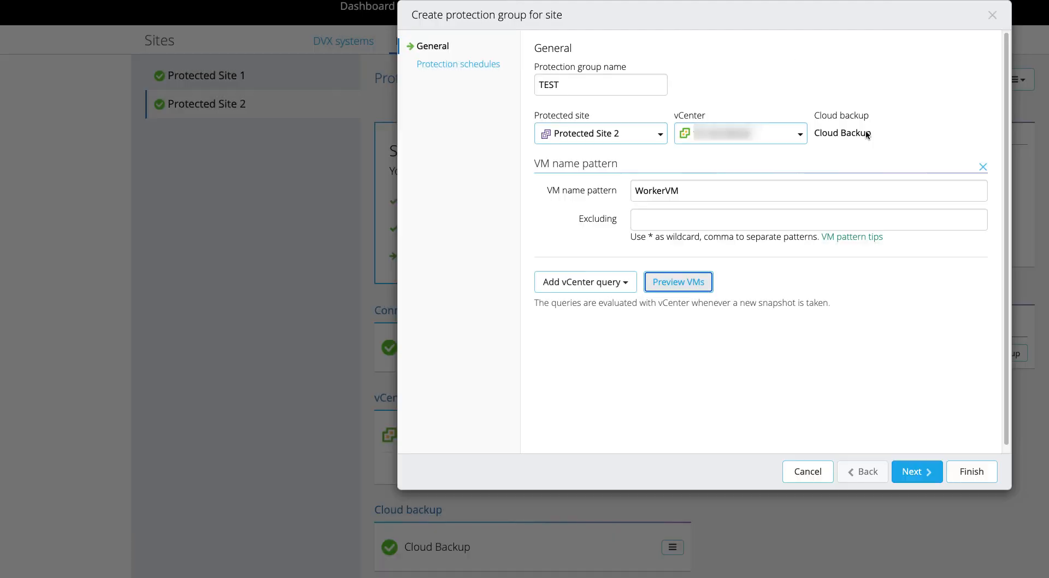
# Step: Finish the TEST protection group with the default daily snapshot schedule kept one week
pyautogui.click(917, 472)
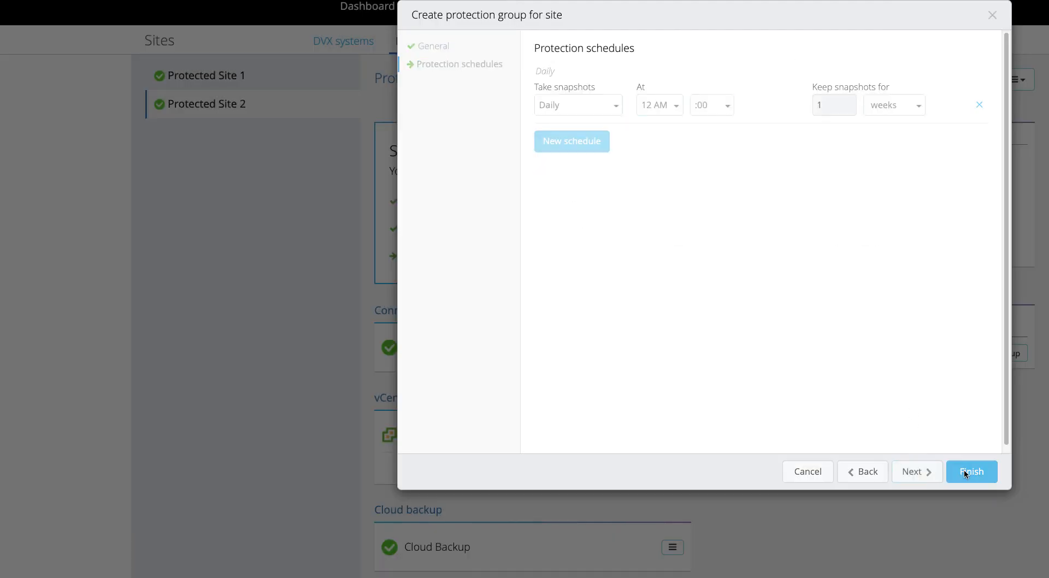
pyautogui.click(971, 472)
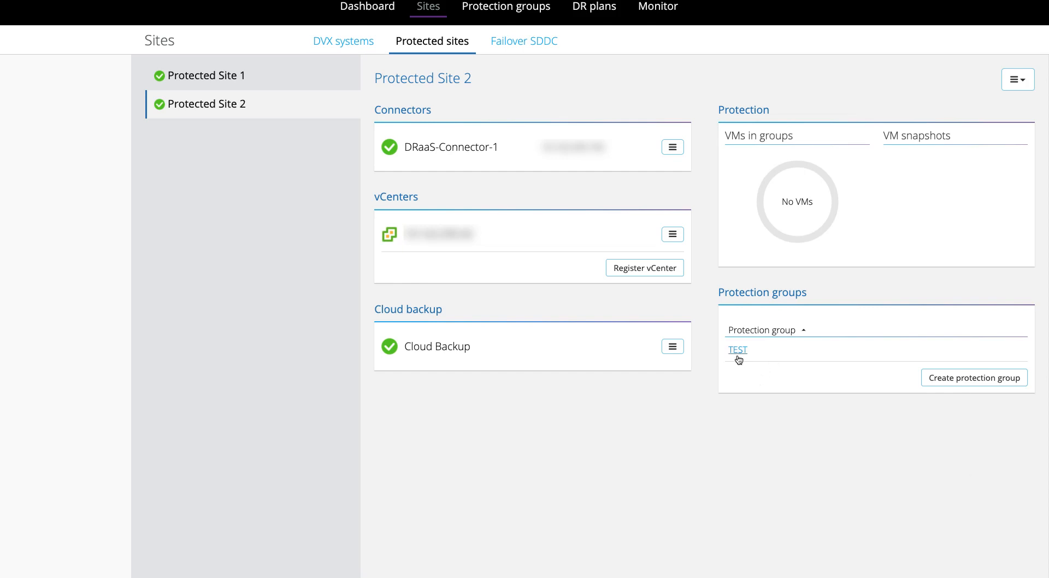
pyautogui.rightClick(738, 349)
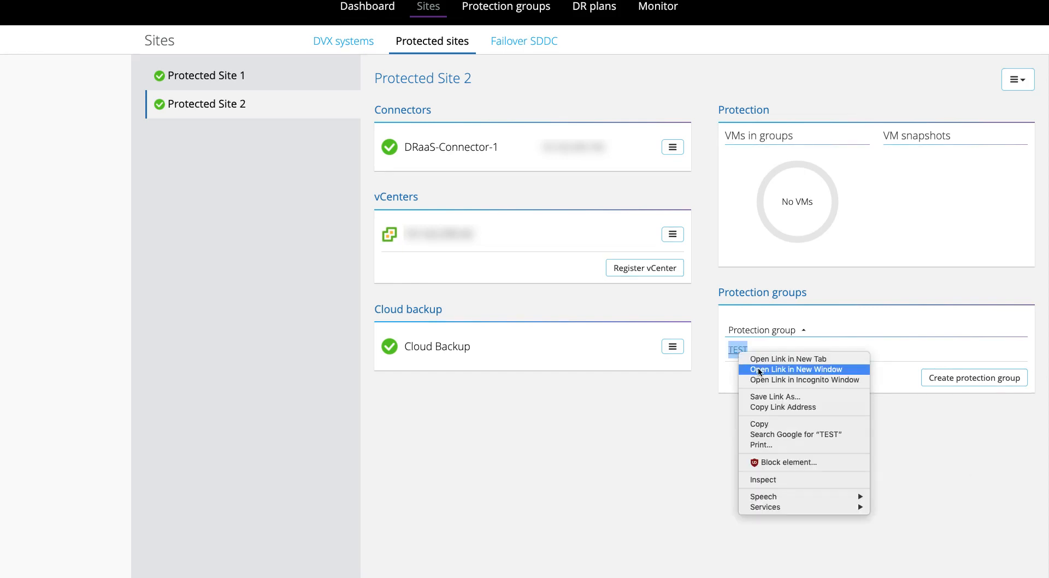
# Step: Take a manual snapshot of the TEST group and view its details listing WorkerVM
pyautogui.click(796, 369)
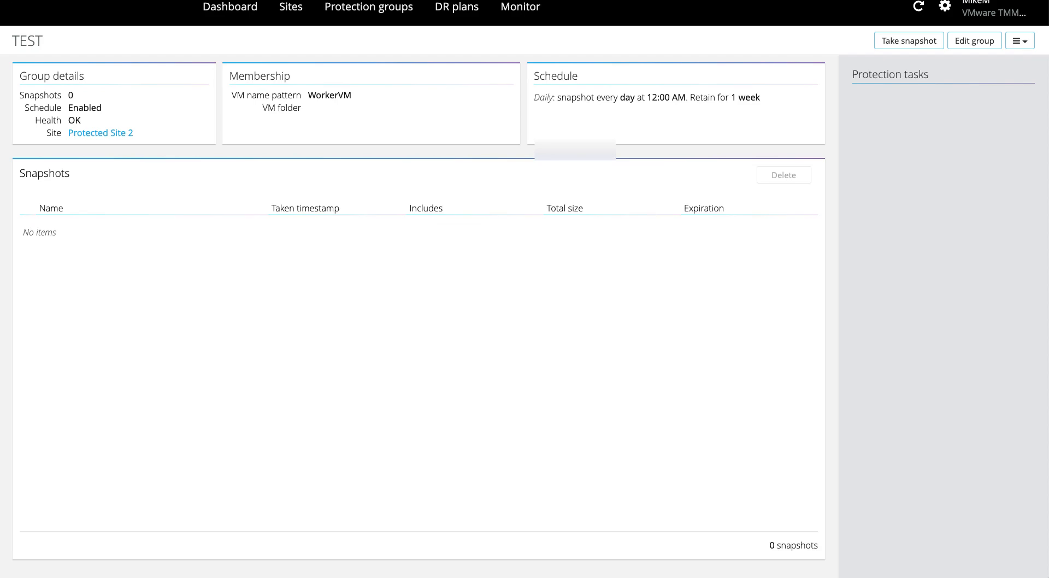
pyautogui.moveTo(909, 41)
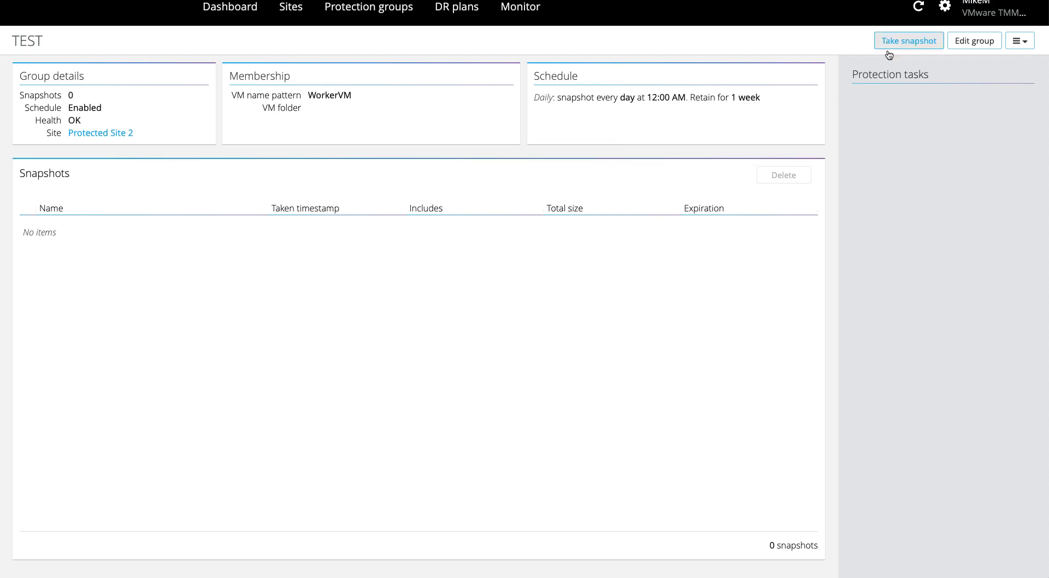
pyautogui.click(909, 40)
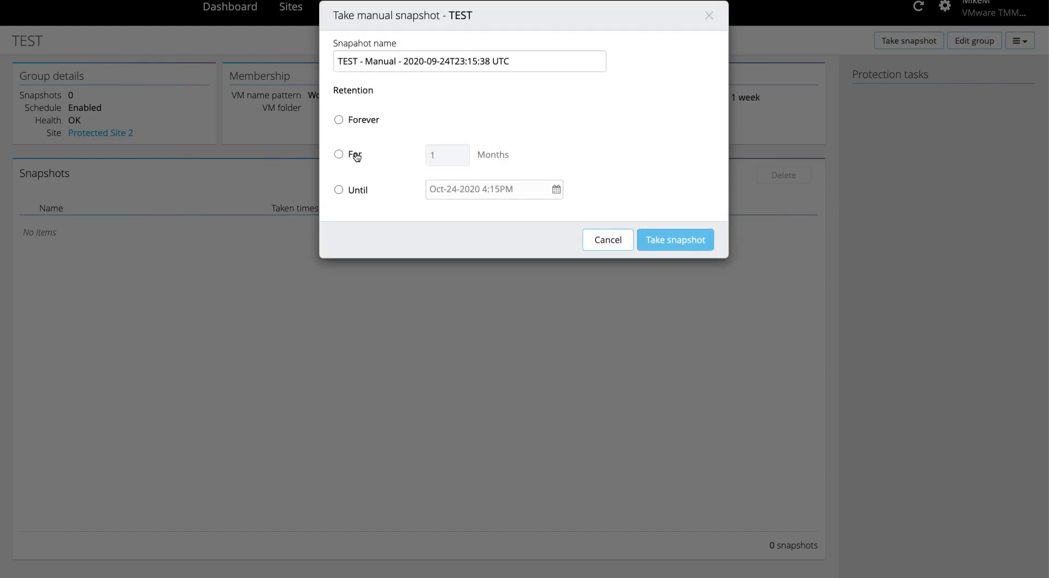
pyautogui.click(339, 154)
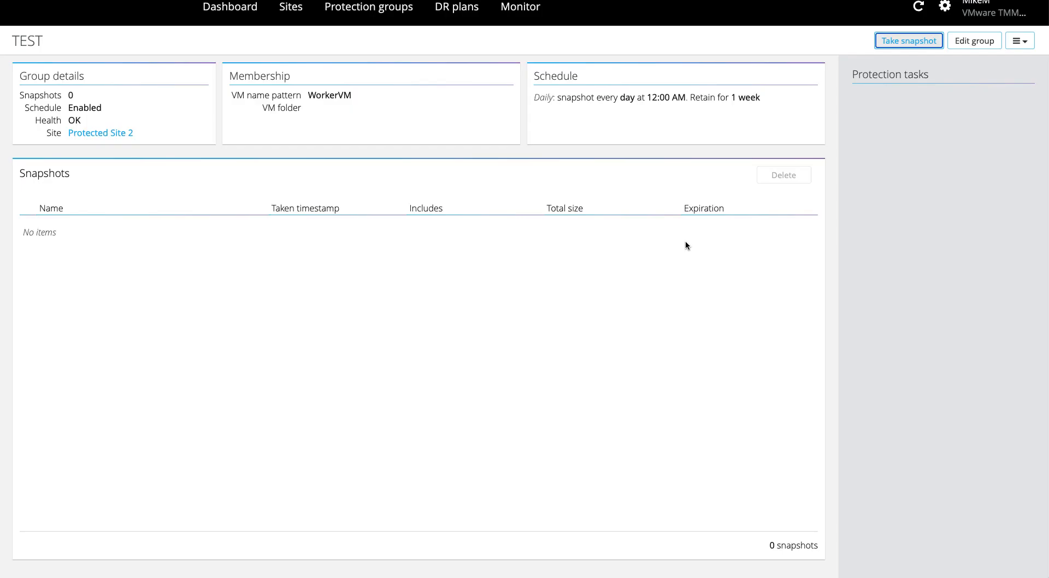
pyautogui.click(908, 41)
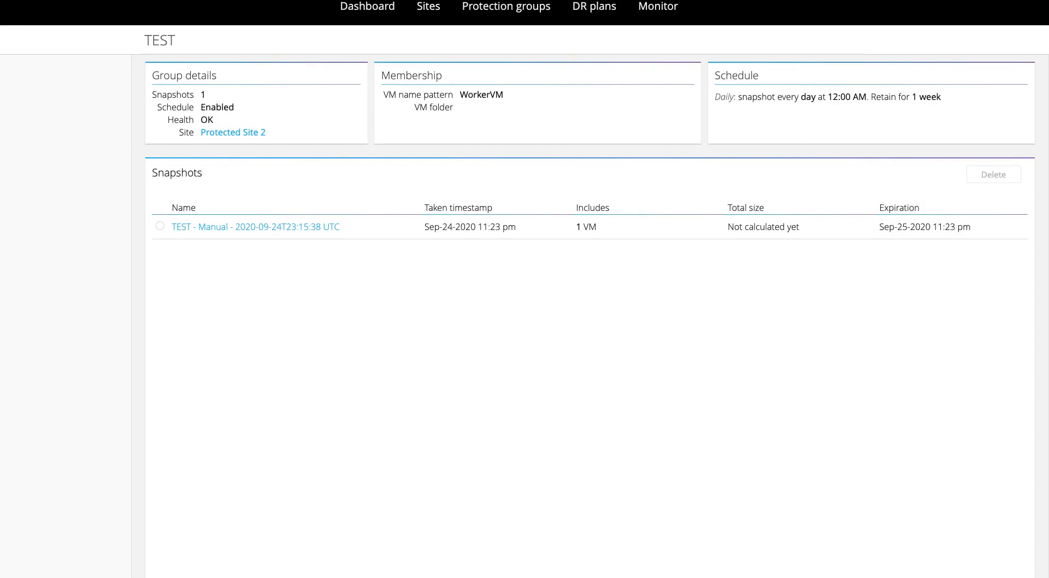
pyautogui.moveTo(79, 61)
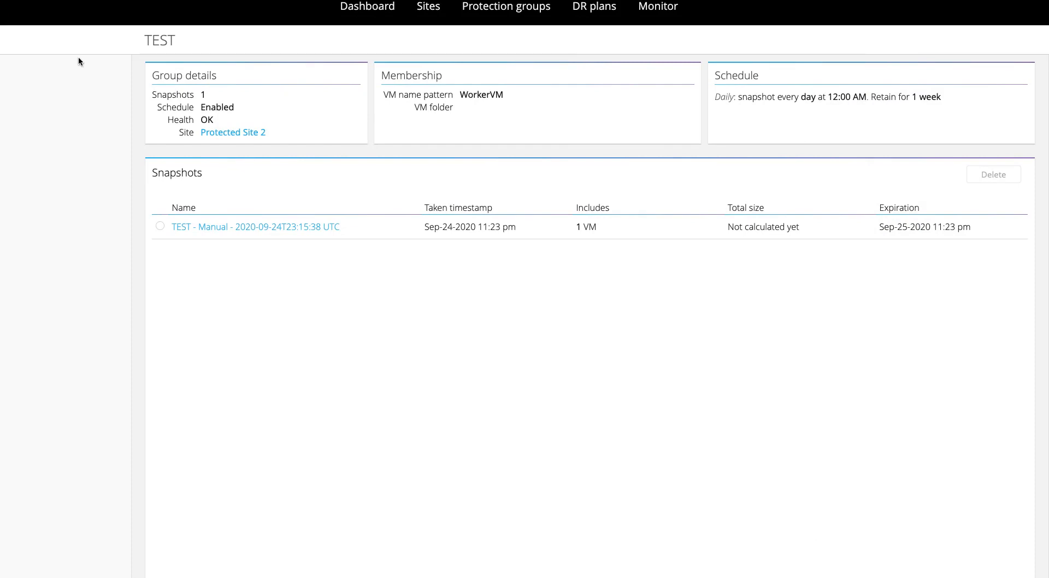
pyautogui.moveTo(254, 227)
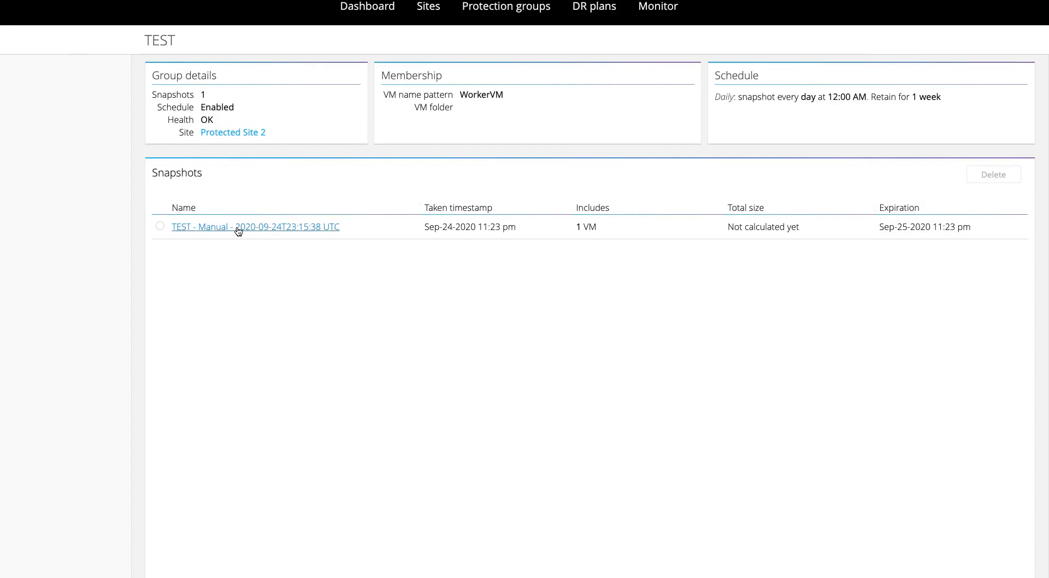
pyautogui.click(254, 227)
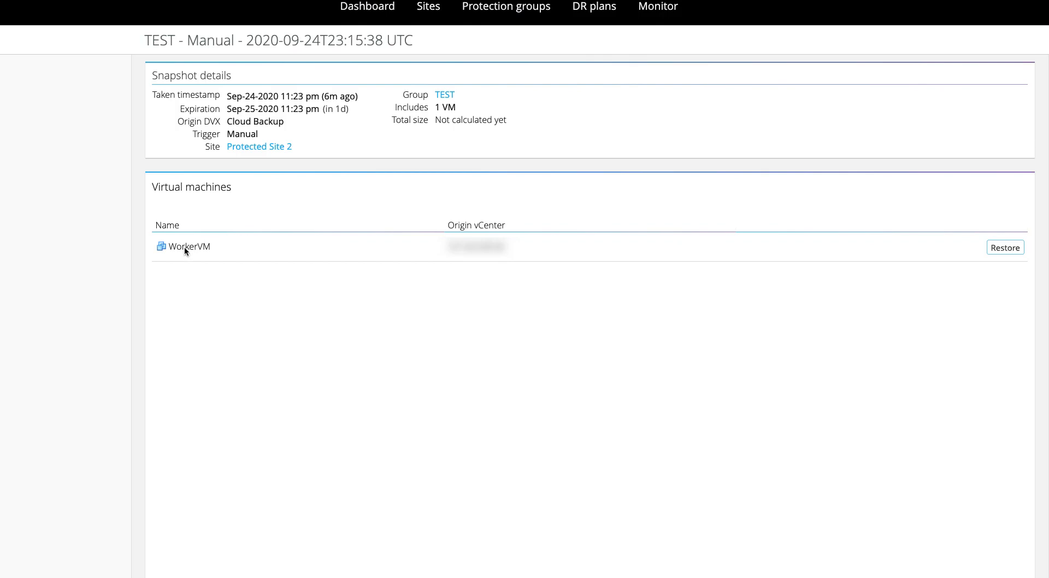